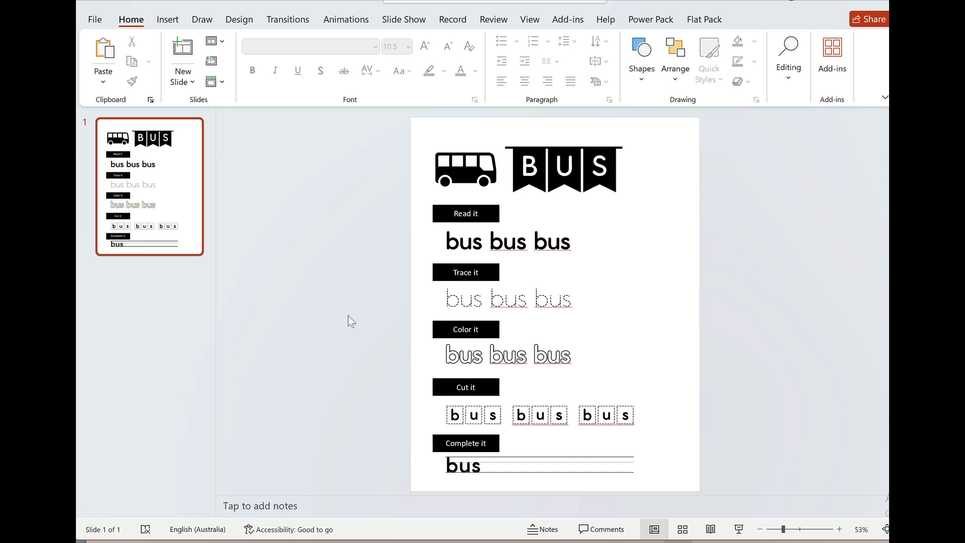
mouse_move(483, 405)
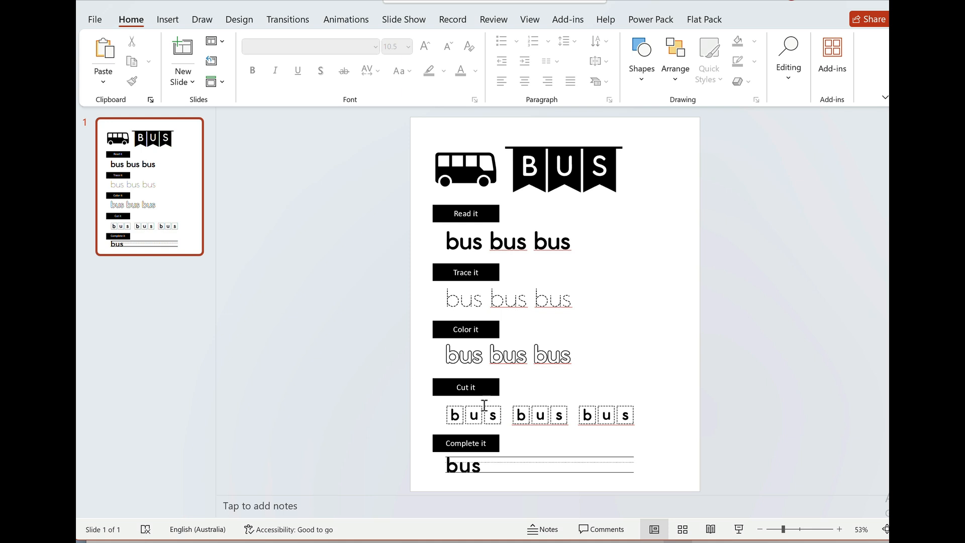
mouse_move(566, 394)
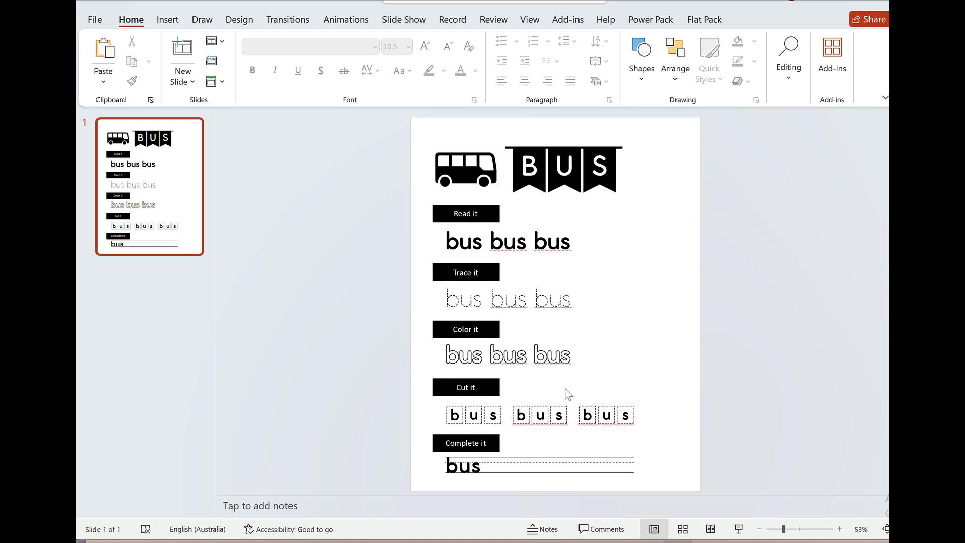
mouse_move(492, 412)
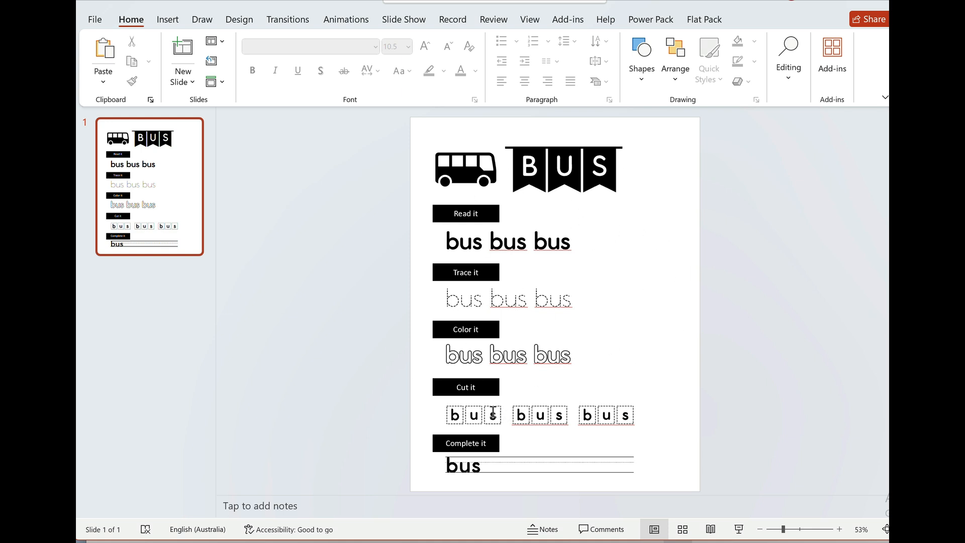
mouse_move(459, 188)
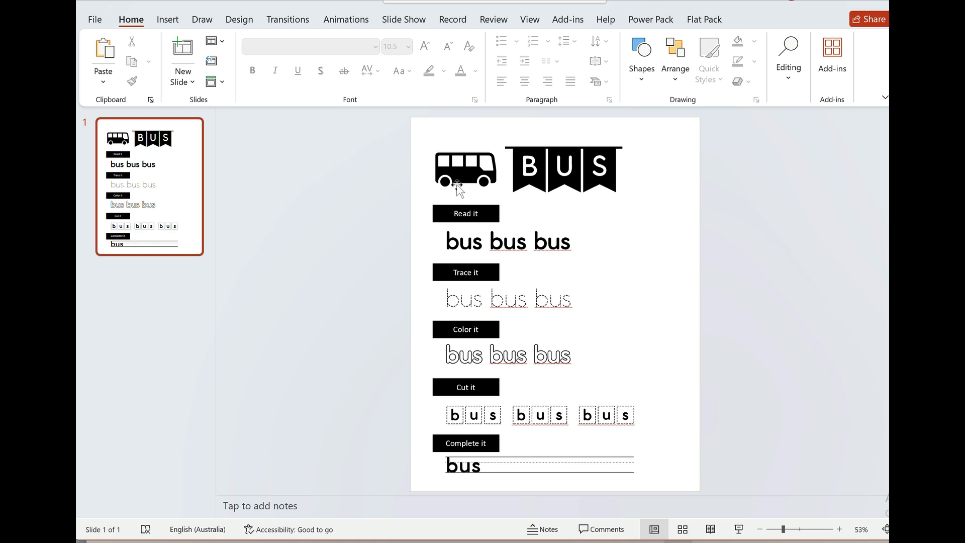
mouse_move(473, 179)
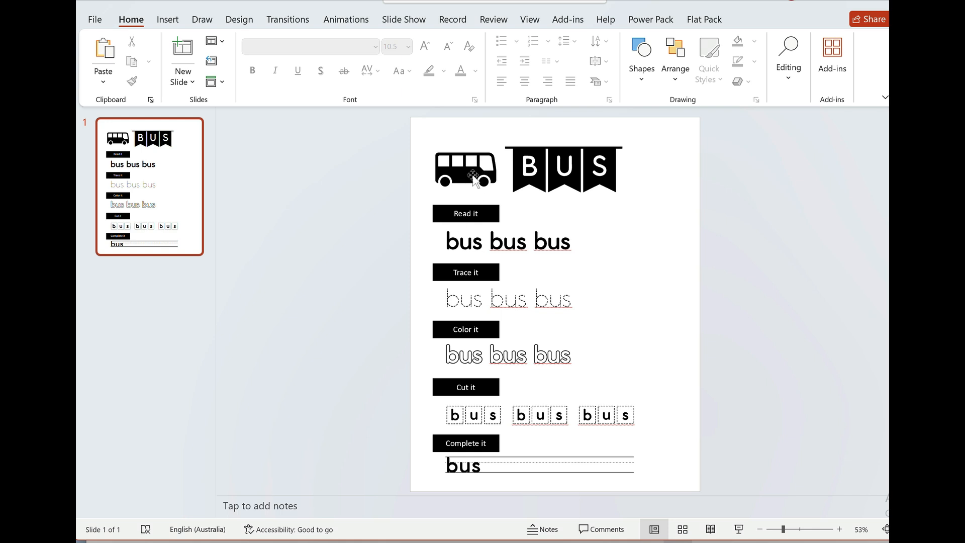
mouse_move(499, 329)
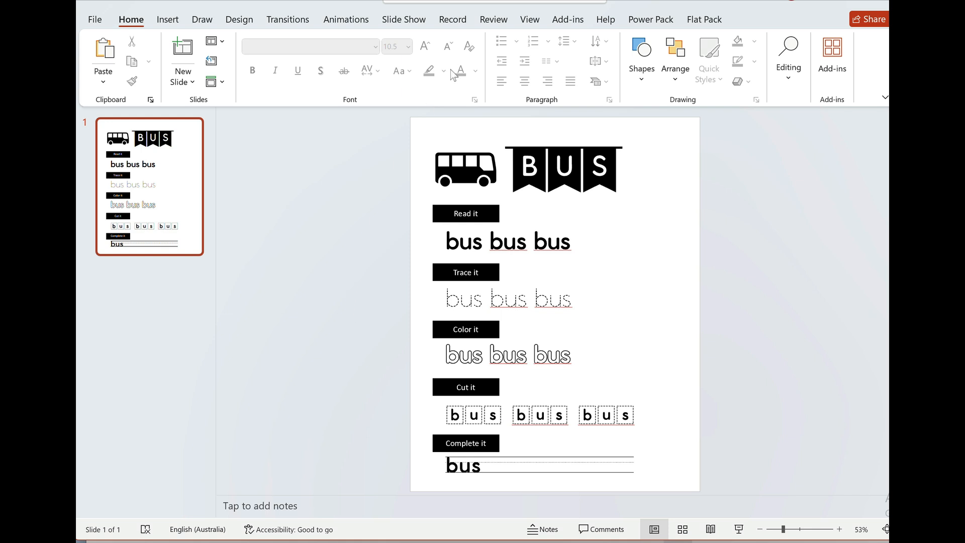
Add a data table via the add-in, trim it to two columns headed w and icon, starting with bus
click(567, 20)
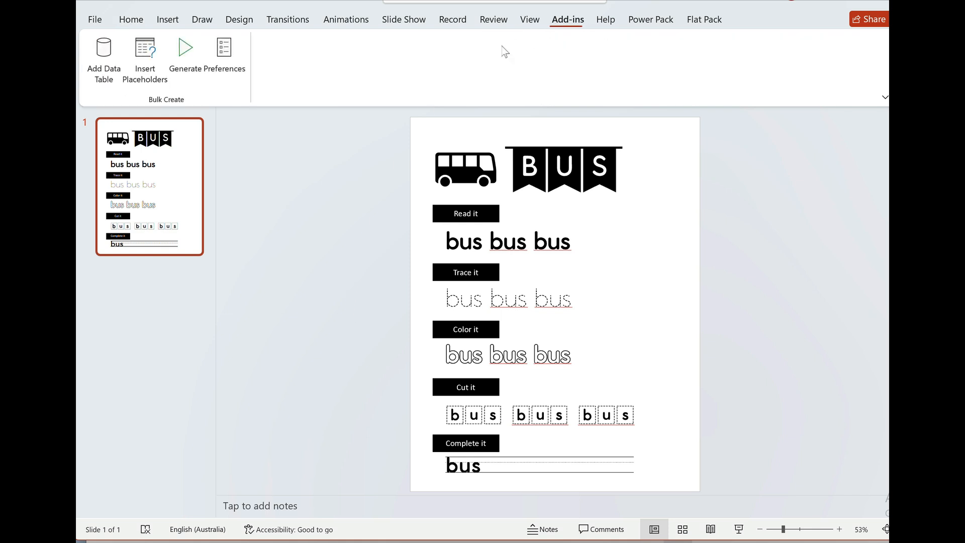
mouse_move(113, 74)
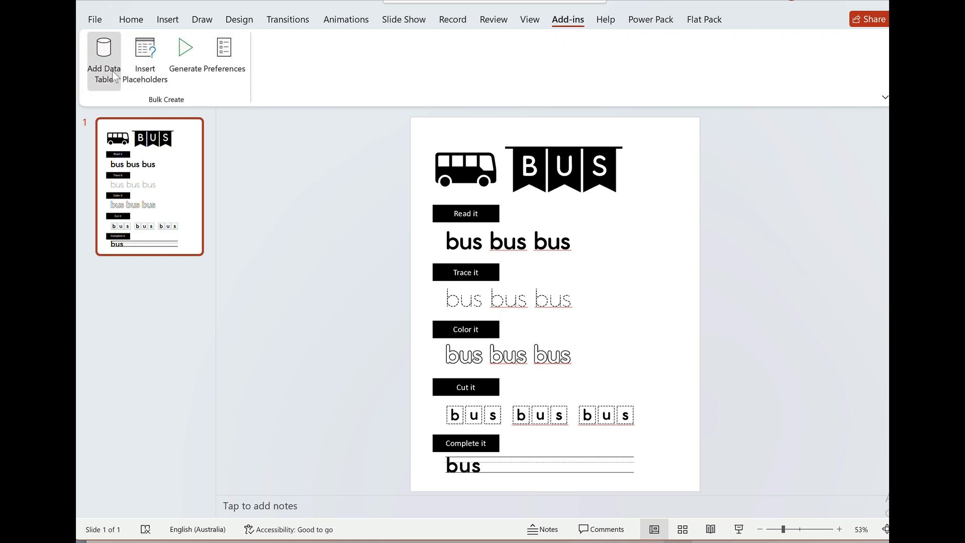
click(104, 62)
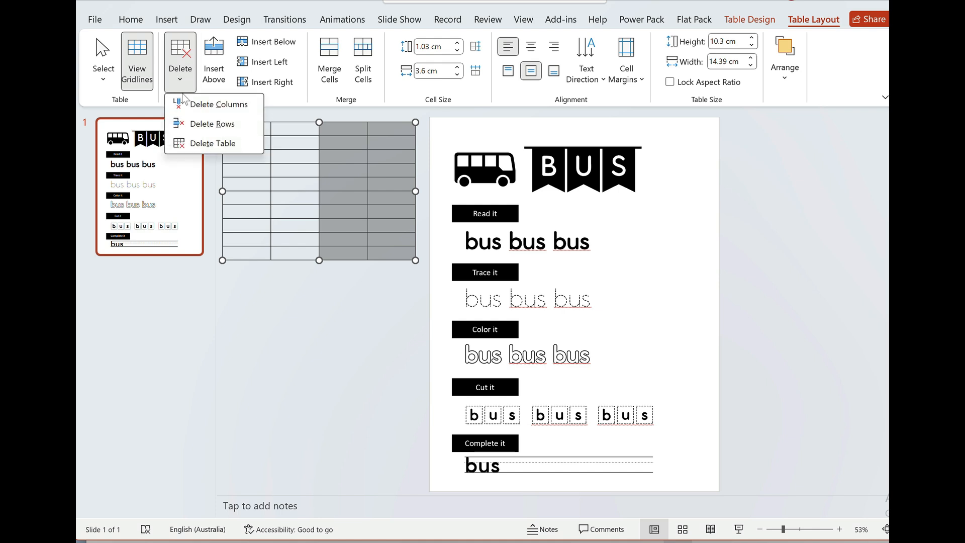
click(218, 104)
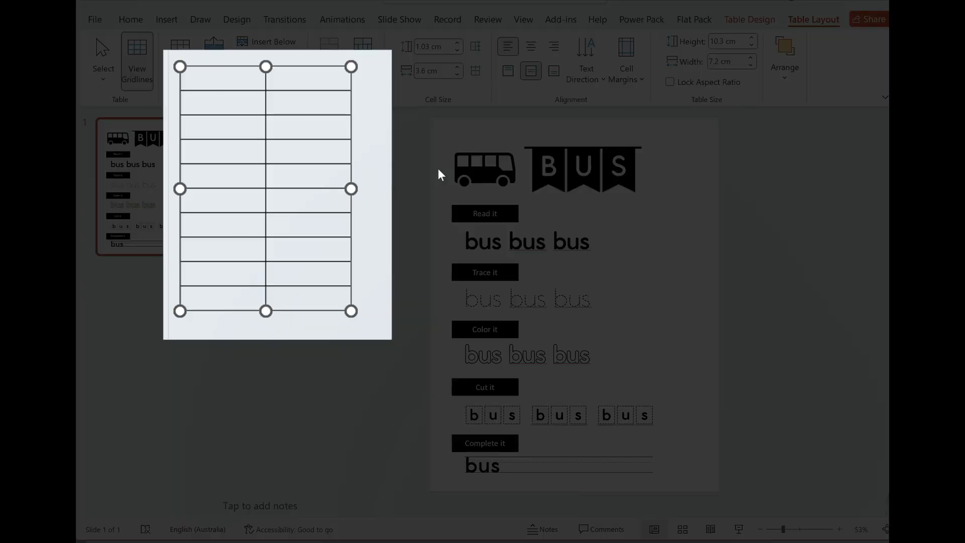
text(w)
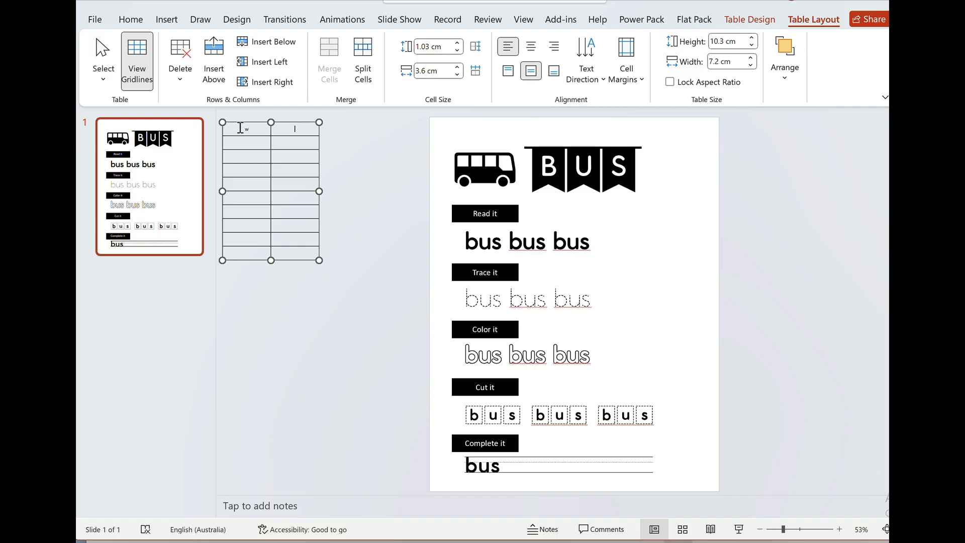
mouse_move(321, 140)
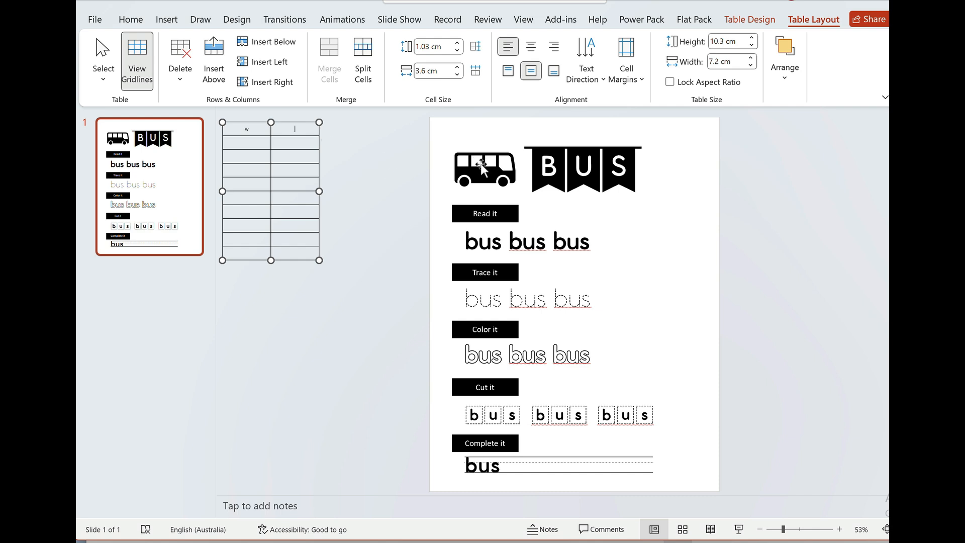
click(484, 169)
text(icon)
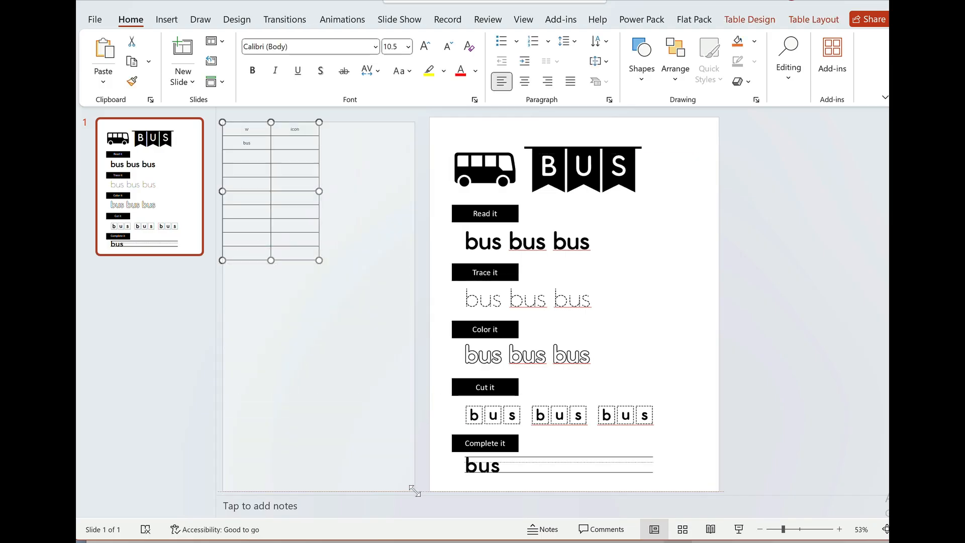
Resize the table and enter heart as the second word row after bus
click(485, 169)
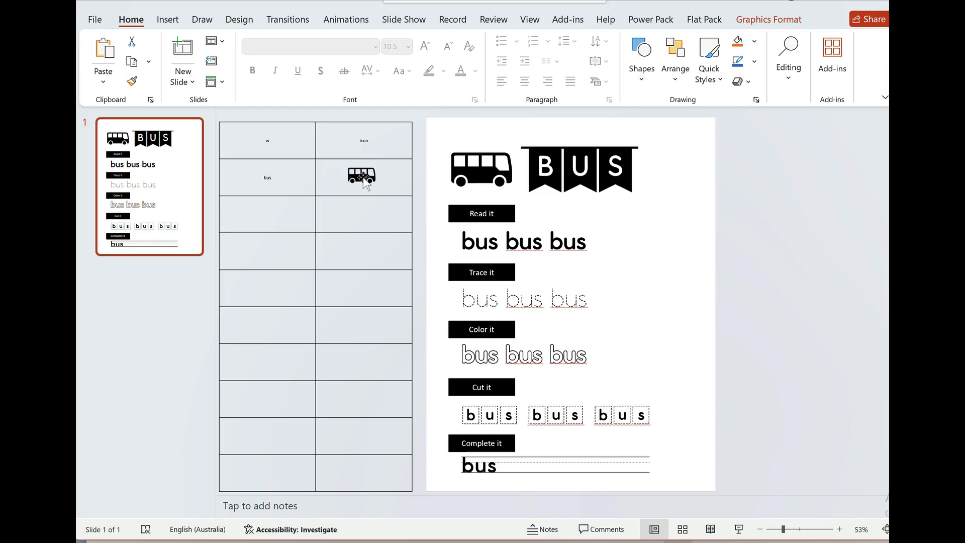
click(362, 178)
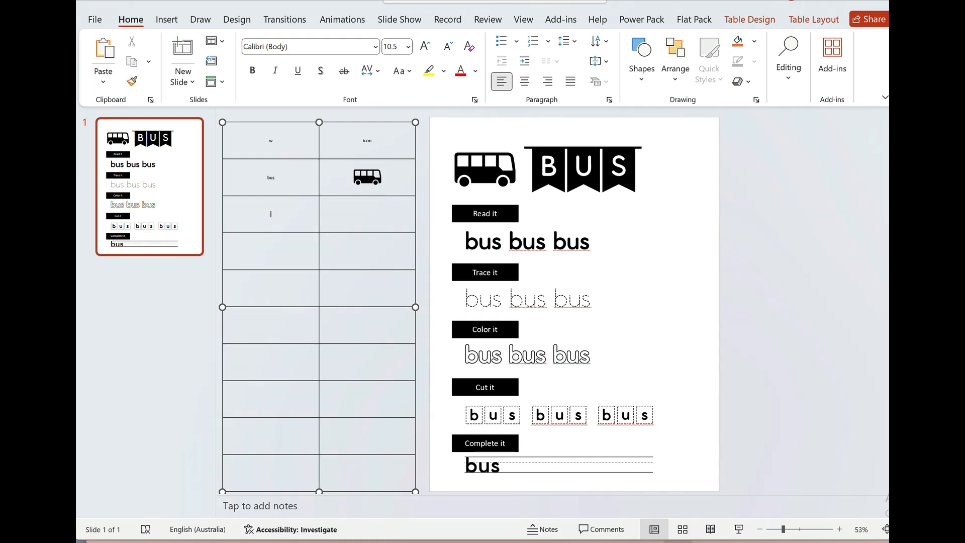
text(heart)
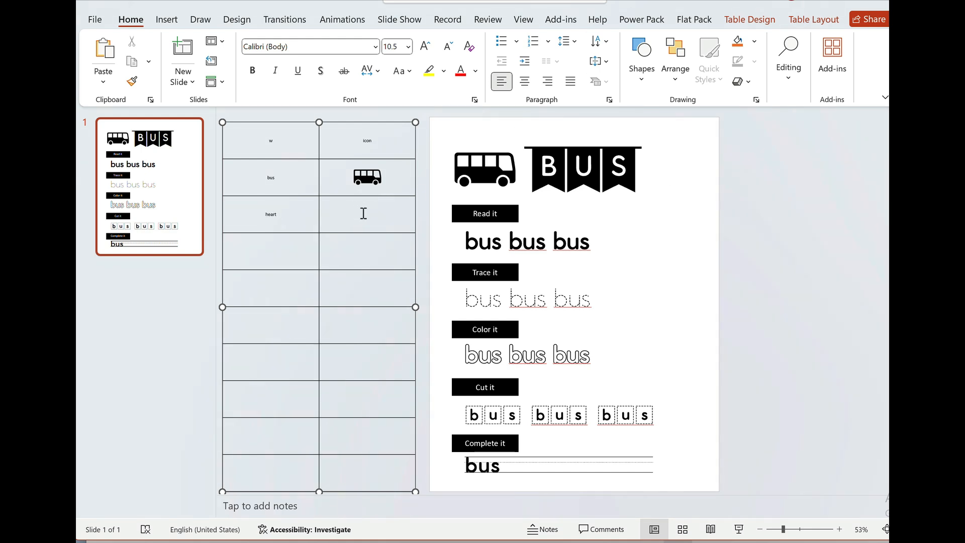
Insert a heart icon and place it in the heart row's icon cell
click(166, 19)
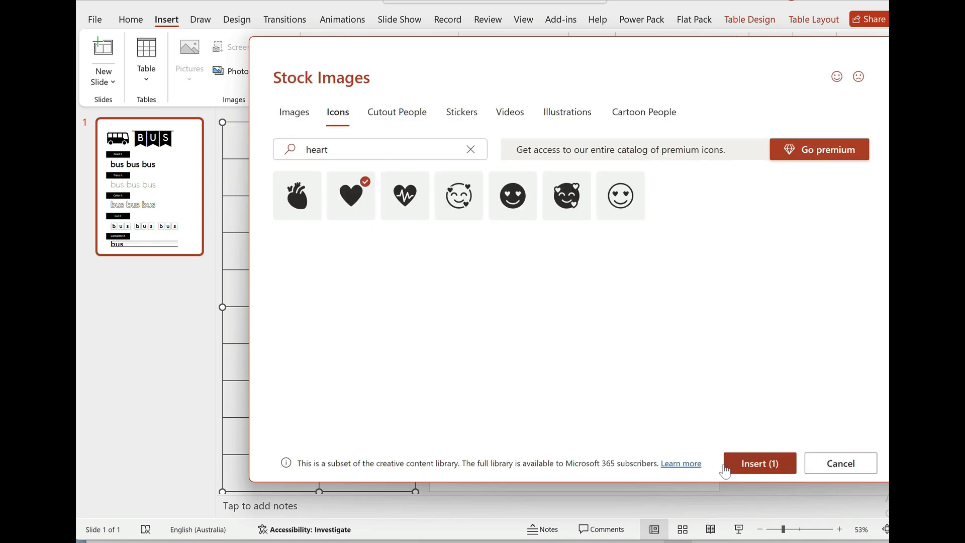
click(758, 462)
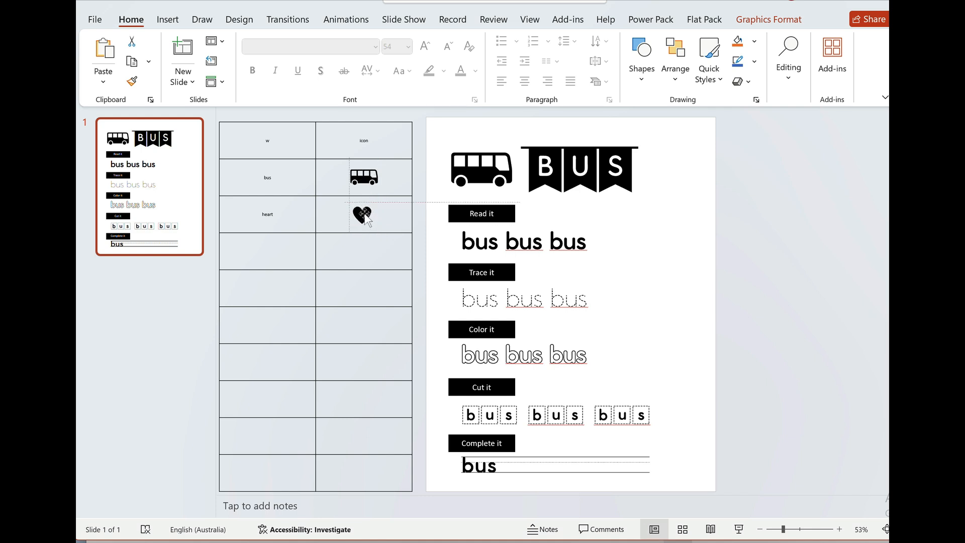
click(363, 216)
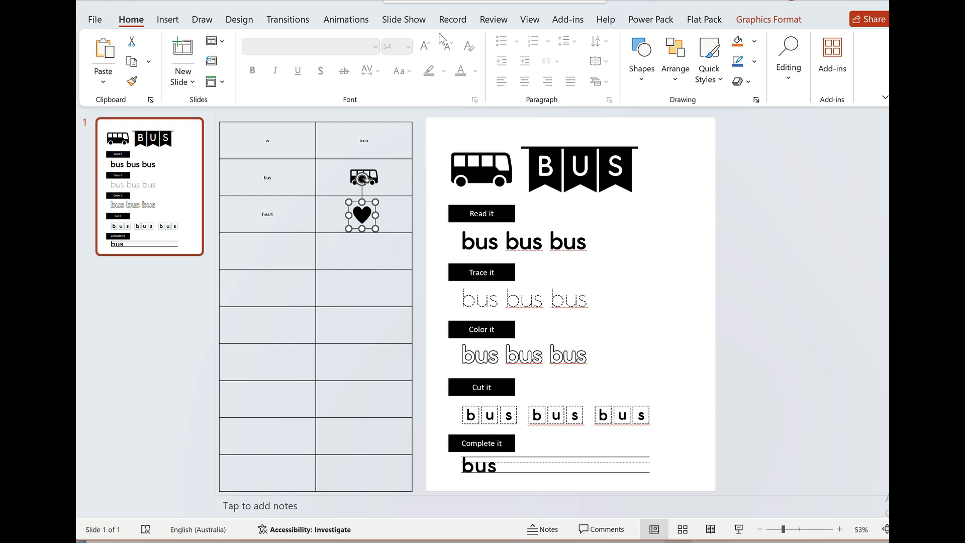
mouse_move(396, 201)
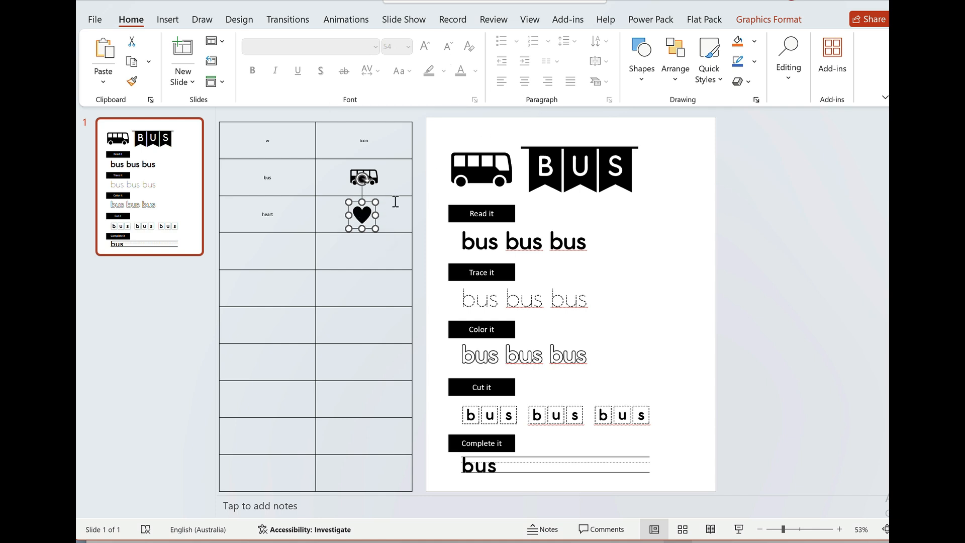
mouse_move(388, 251)
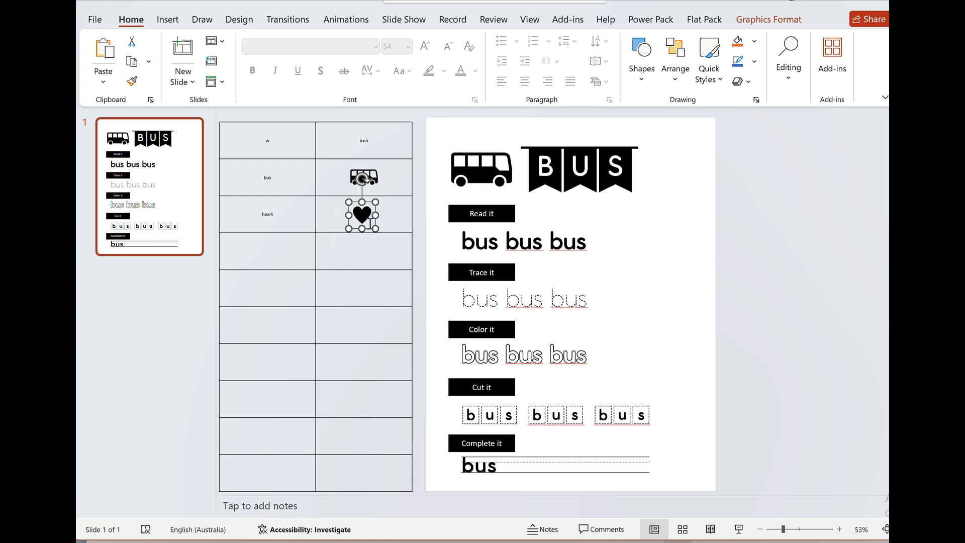
Move to the next empty word cell to continue the frog, tree, fish and other rows
click(269, 252)
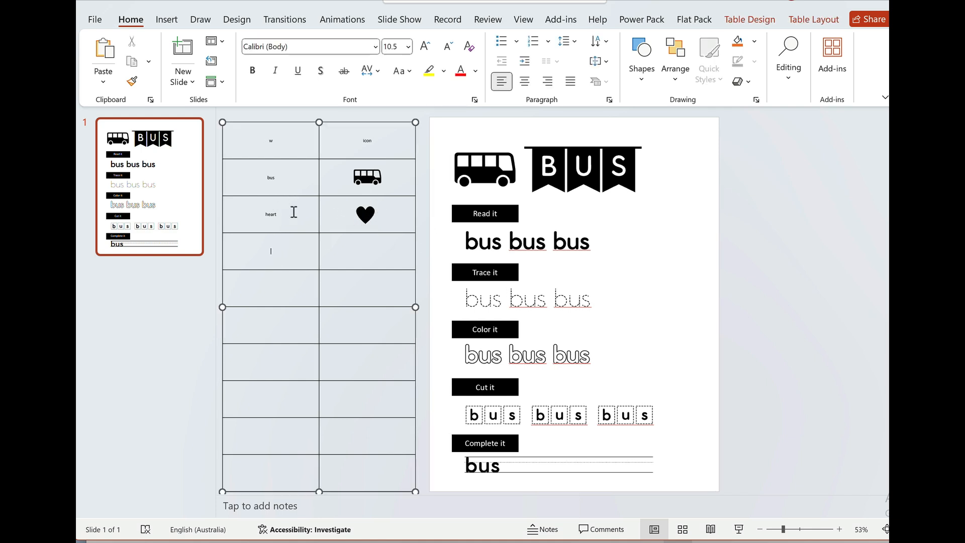
mouse_move(391, 287)
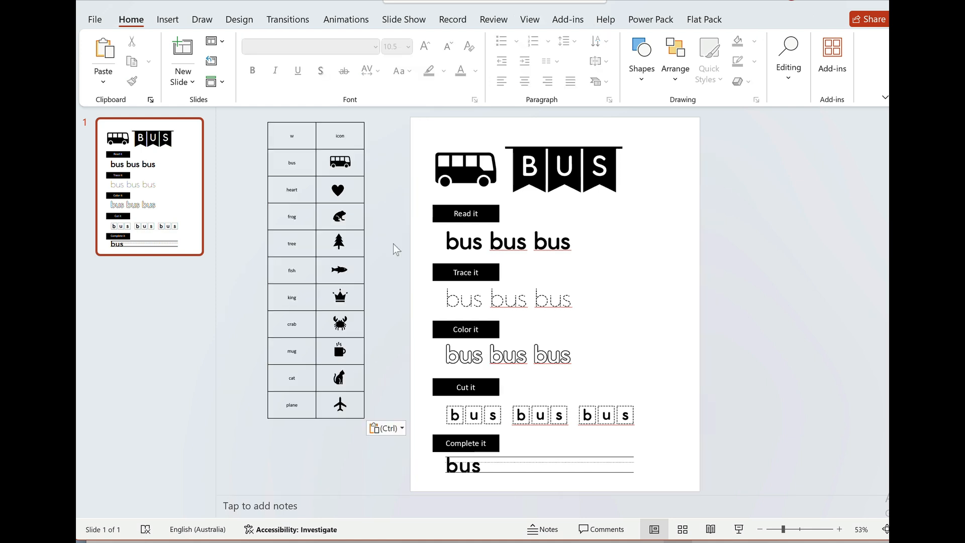
mouse_move(311, 182)
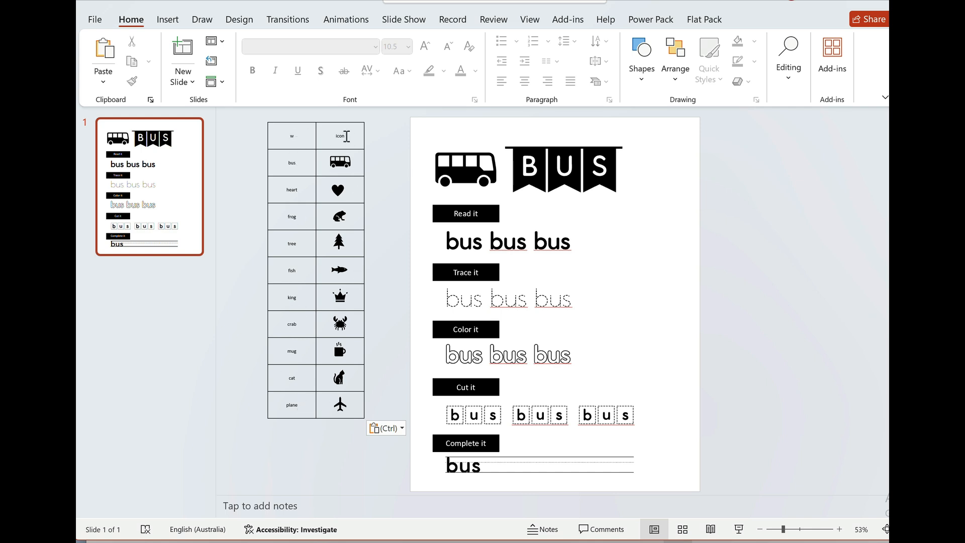
mouse_move(397, 298)
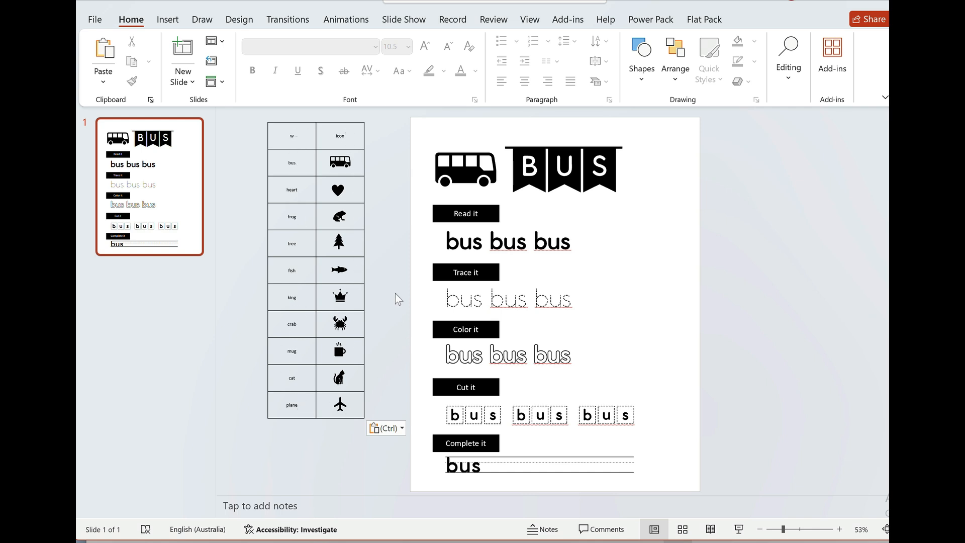
mouse_move(493, 485)
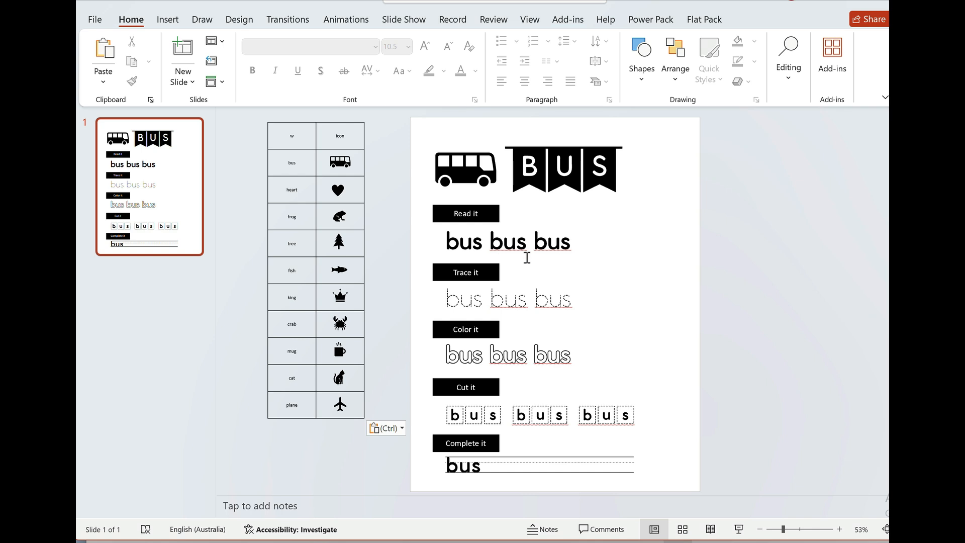
Replace the first bus on the Read it line with the w data field placeholder
click(567, 19)
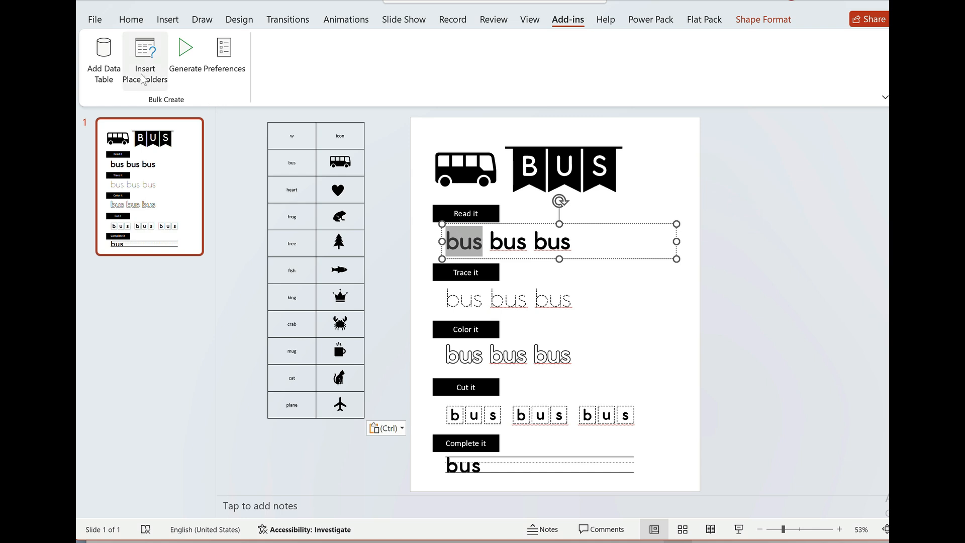
click(145, 60)
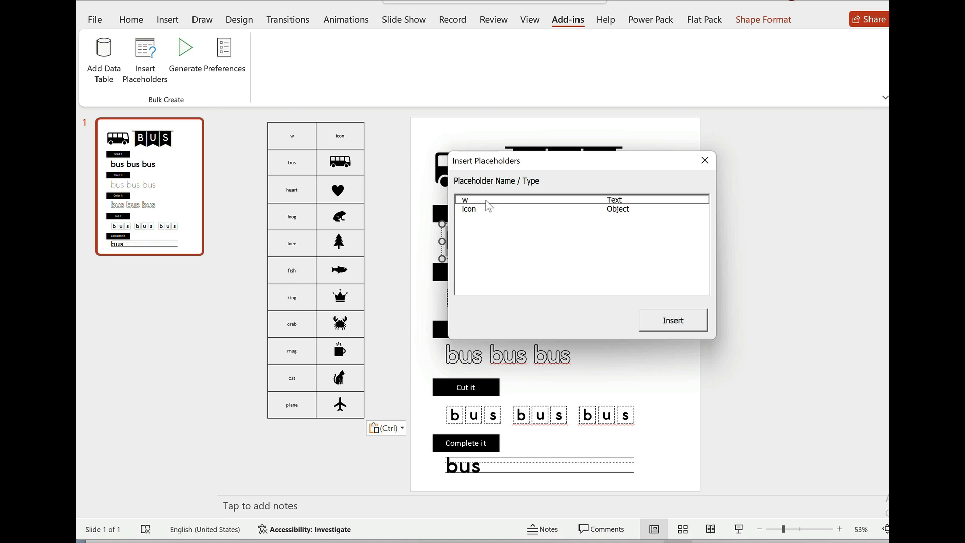
click(554, 199)
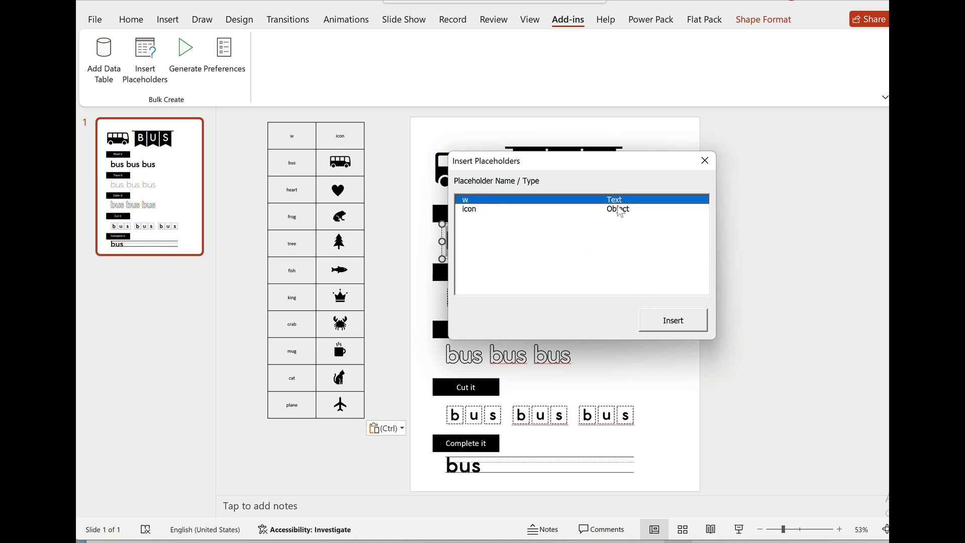
mouse_move(309, 361)
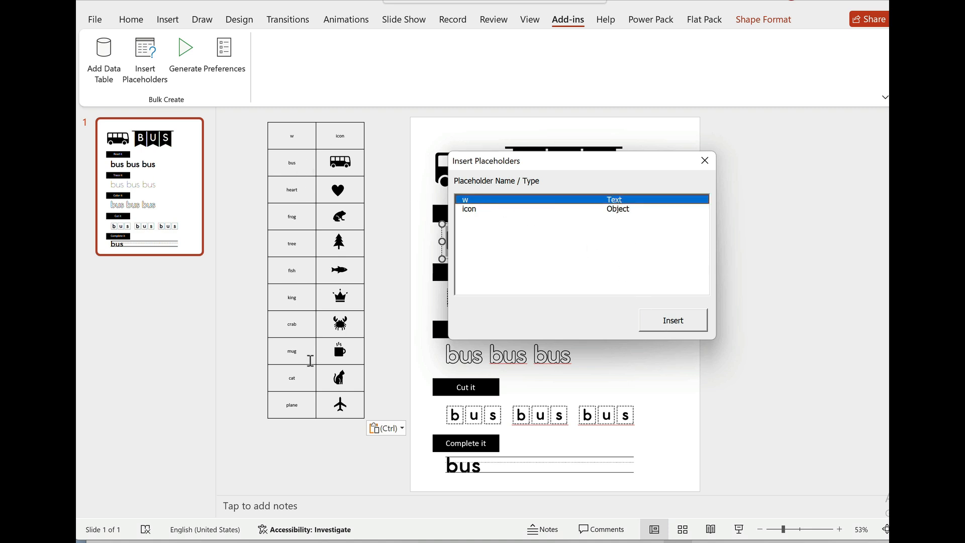
mouse_move(627, 216)
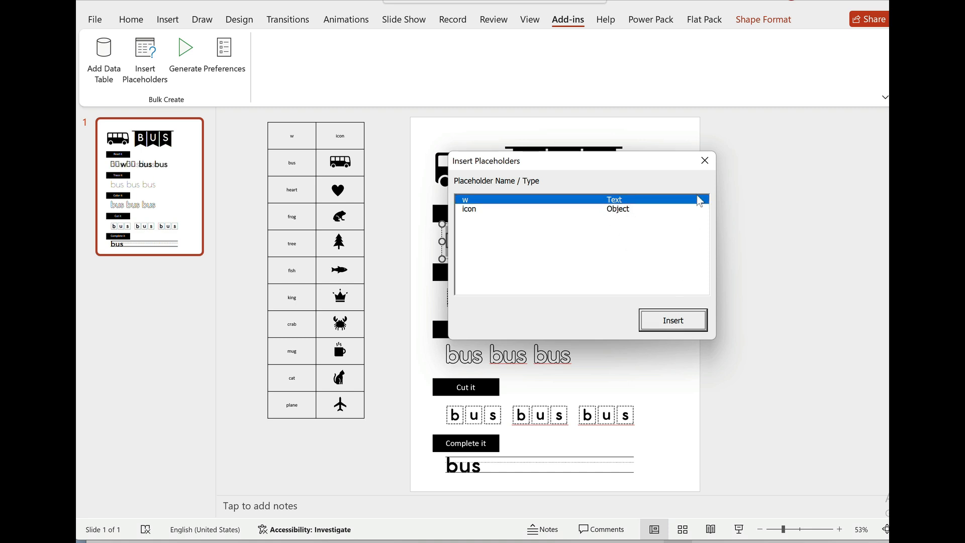
click(672, 320)
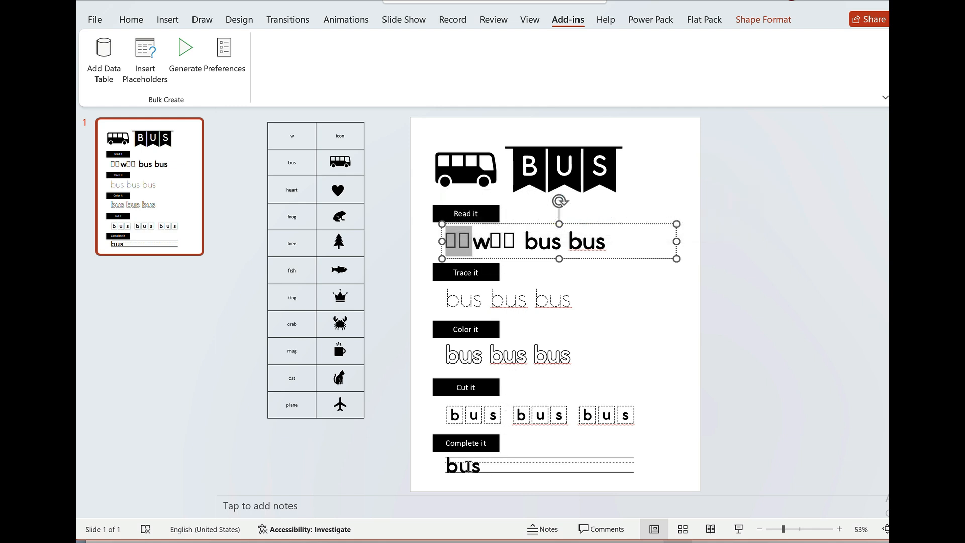
Put the w field on Complete it, paste it across Read it, and rename w to word
click(145, 59)
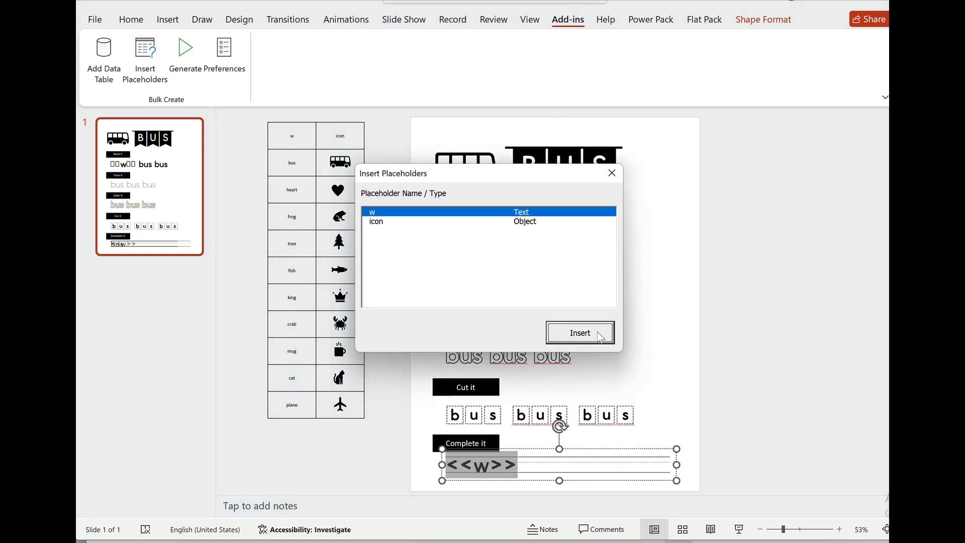
click(579, 332)
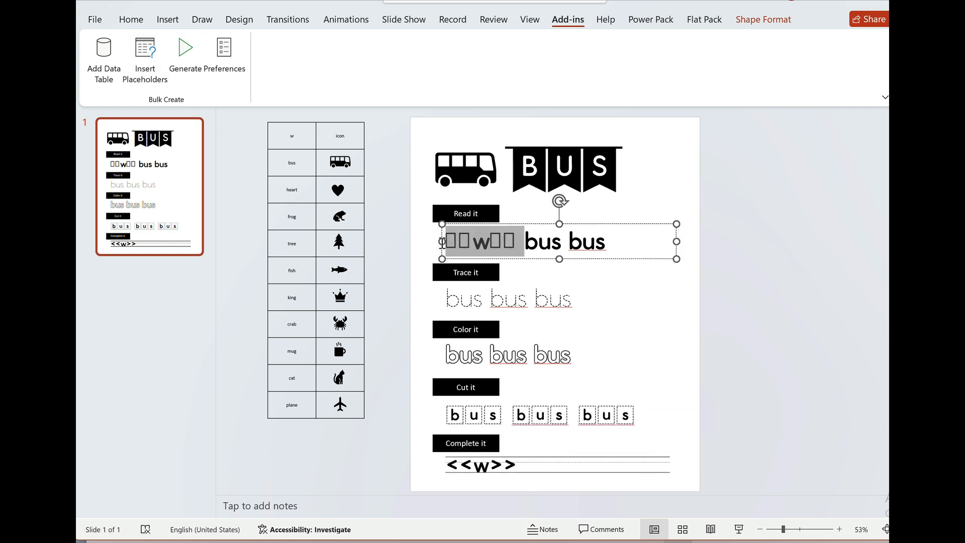
key(ctrl+v)
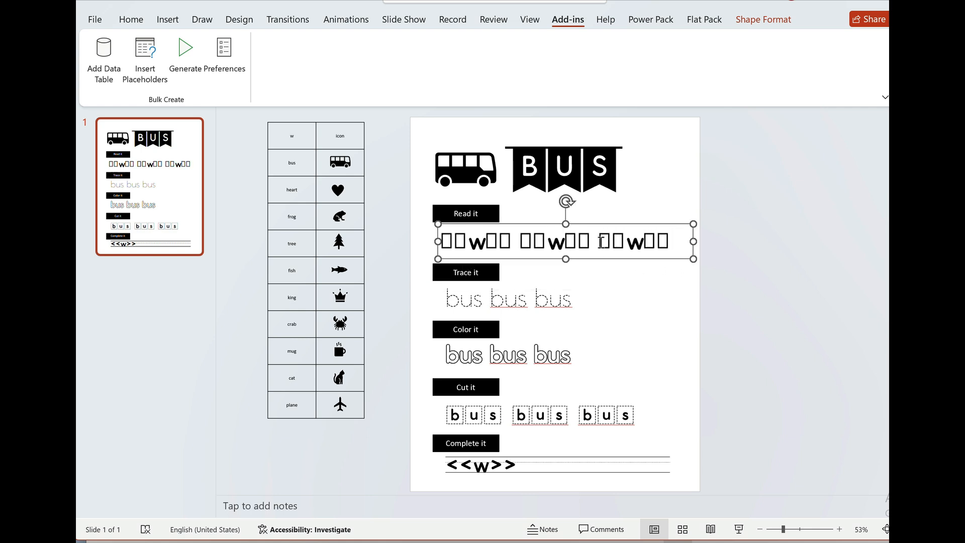
mouse_move(293, 136)
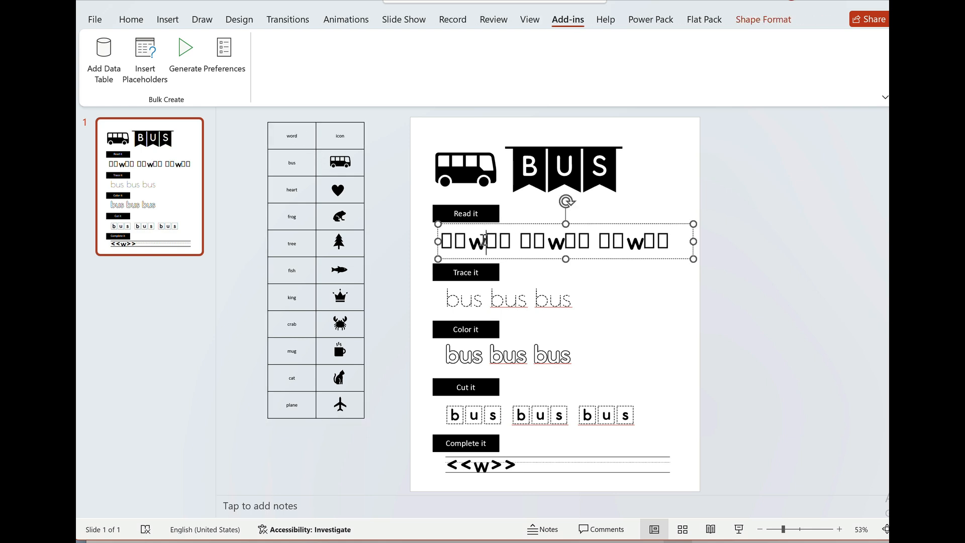
text(ord)
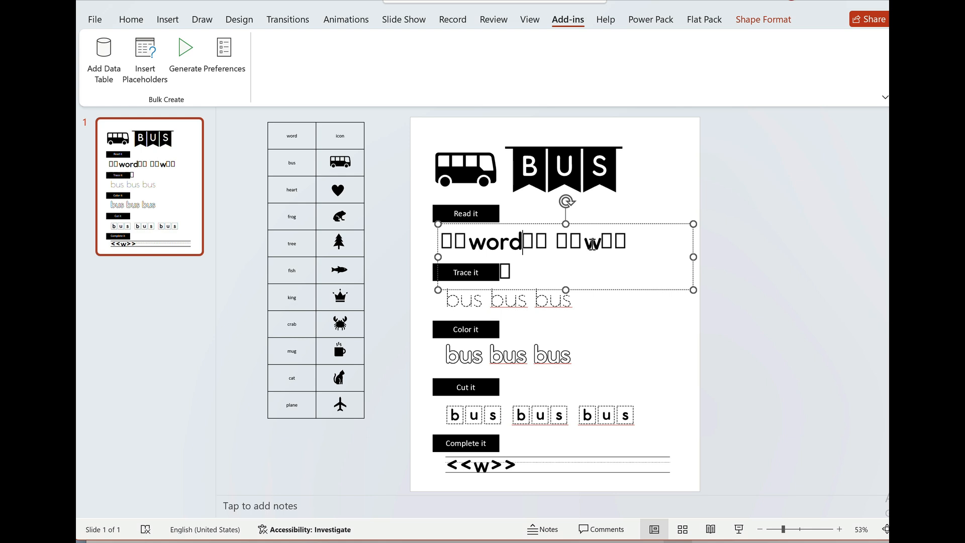
text(ord)
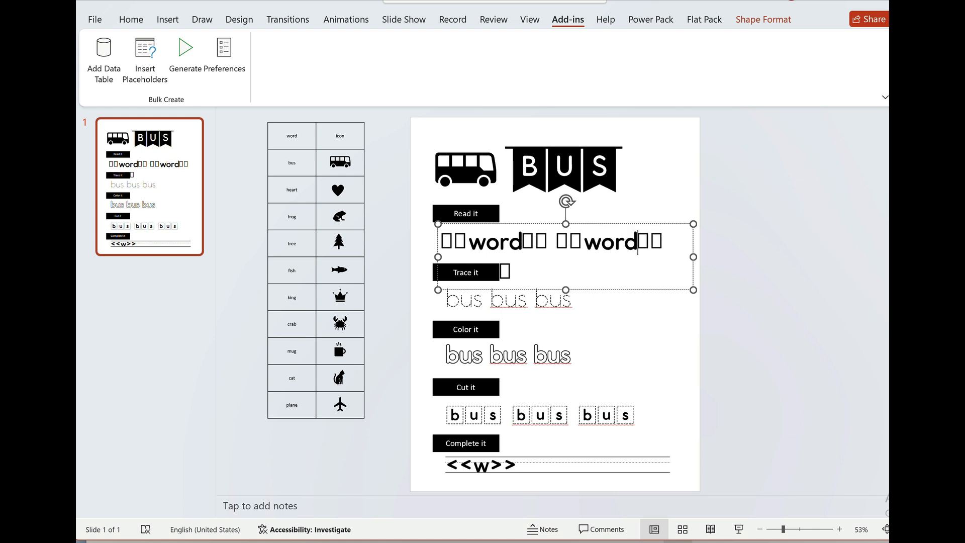
Undo the word rename and select the Trace it bus words for the w field
key(Backspace)
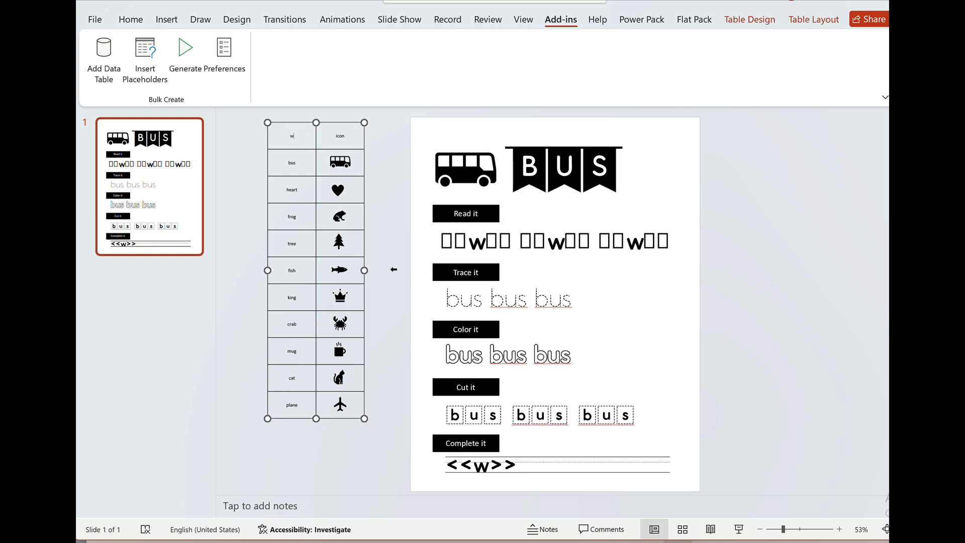
double_click(462, 301)
text(<<w>> <<w)
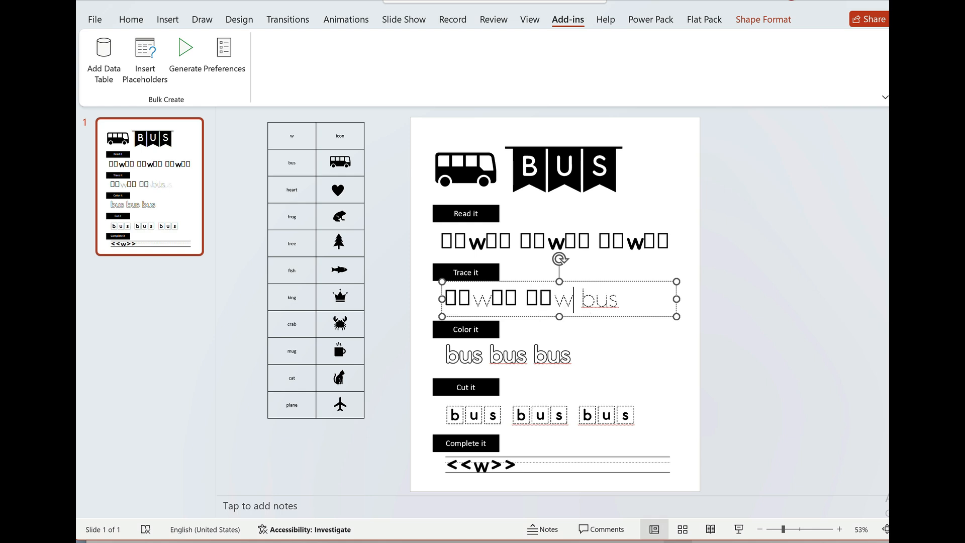
double_click(597, 300)
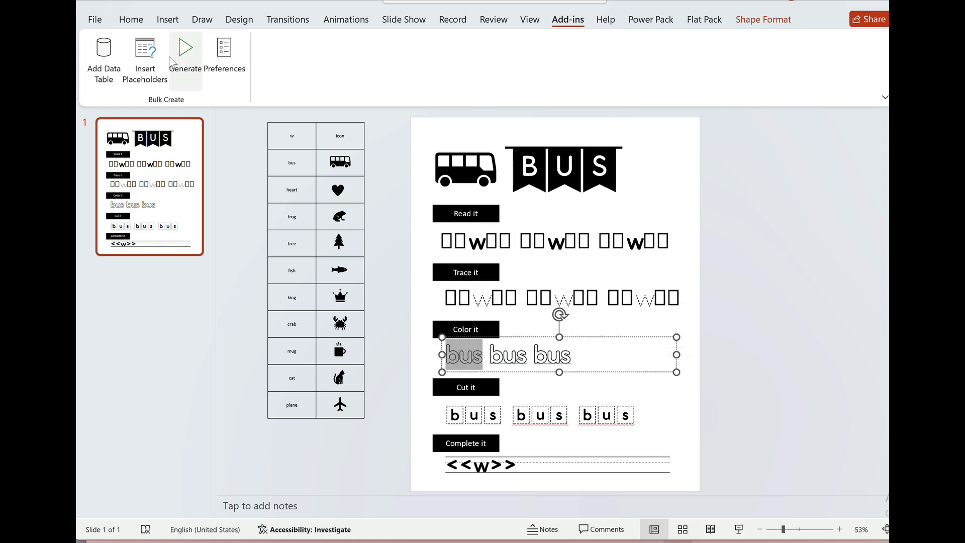
Insert the w field into the Color it words, Cut it words and BUS banner letters
click(145, 58)
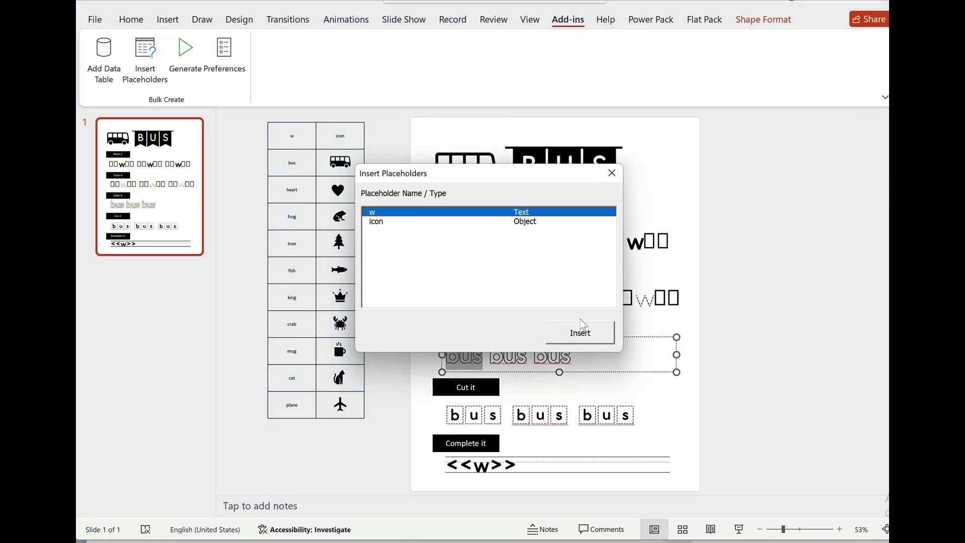
click(579, 333)
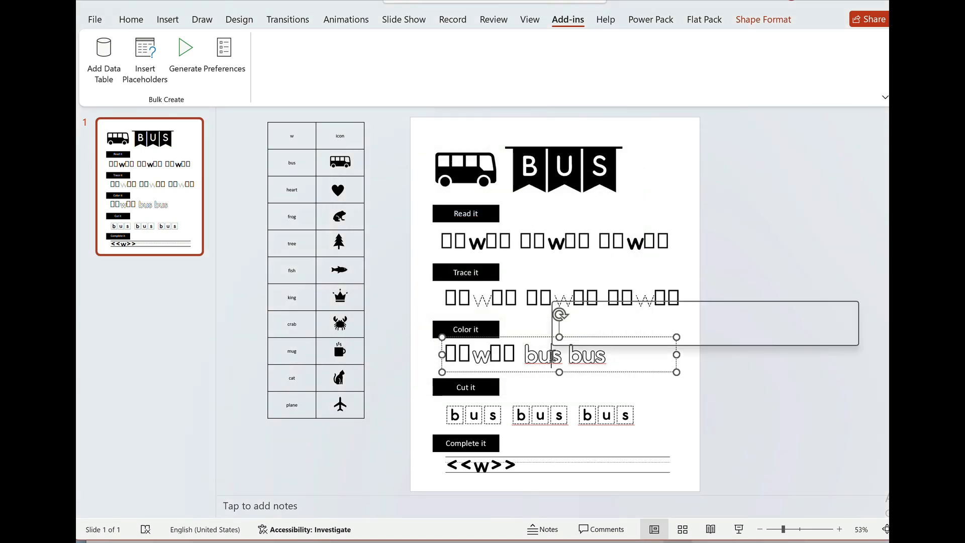
click(144, 59)
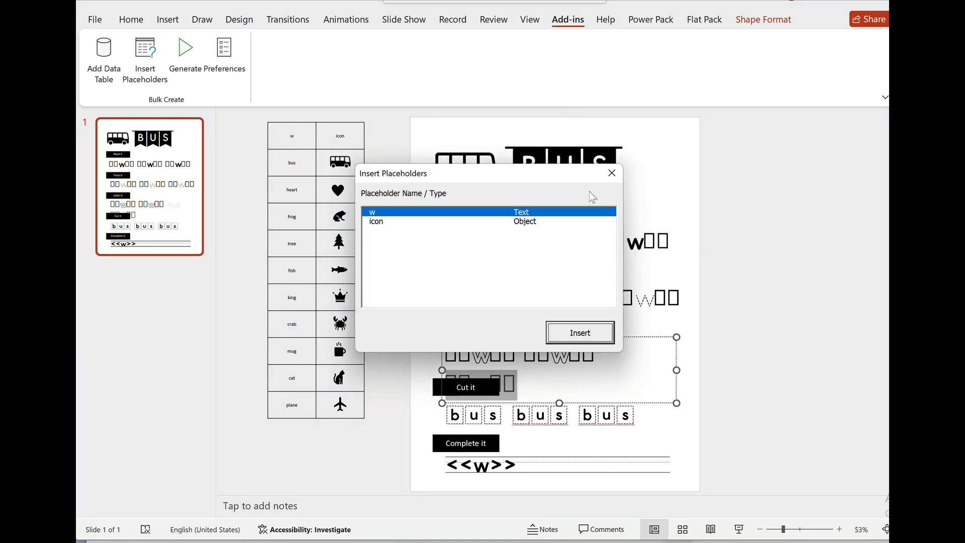
click(579, 333)
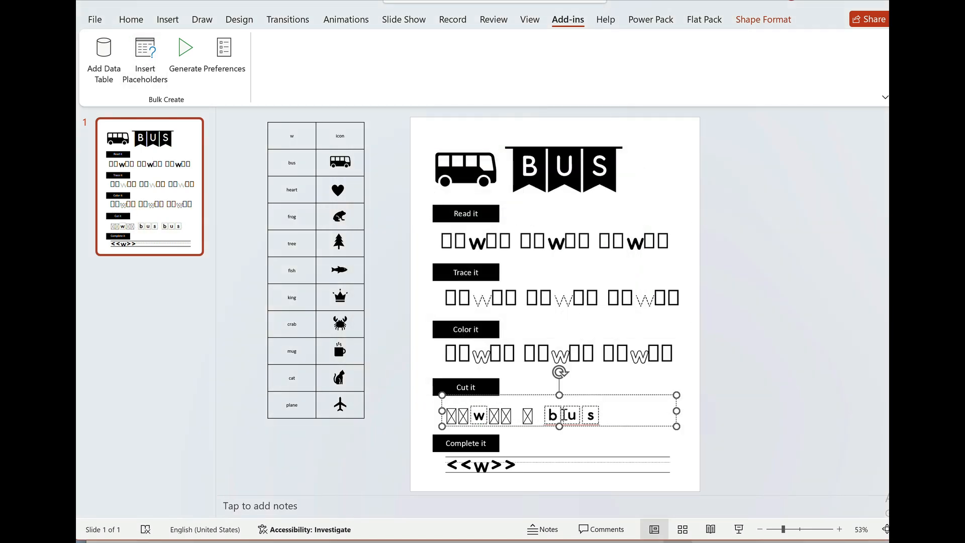
click(562, 169)
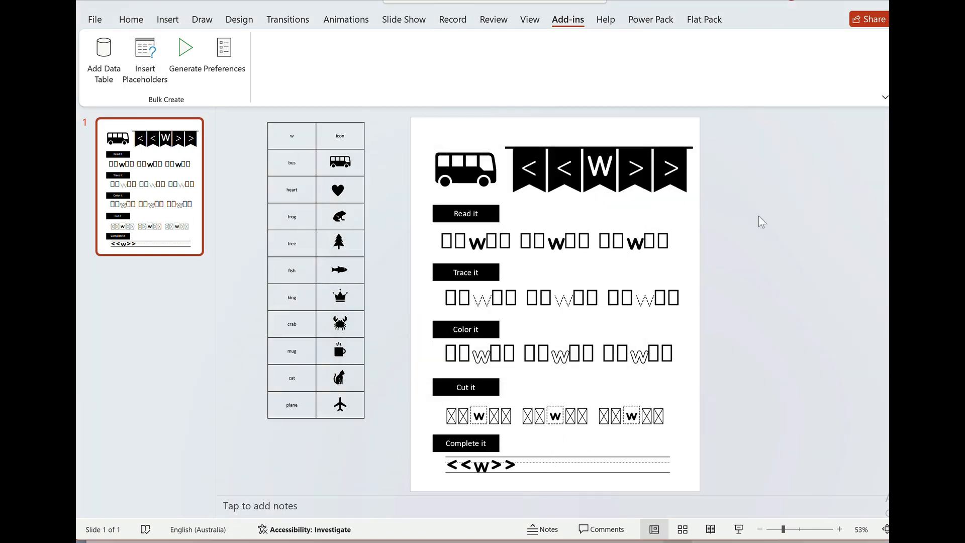
mouse_move(672, 359)
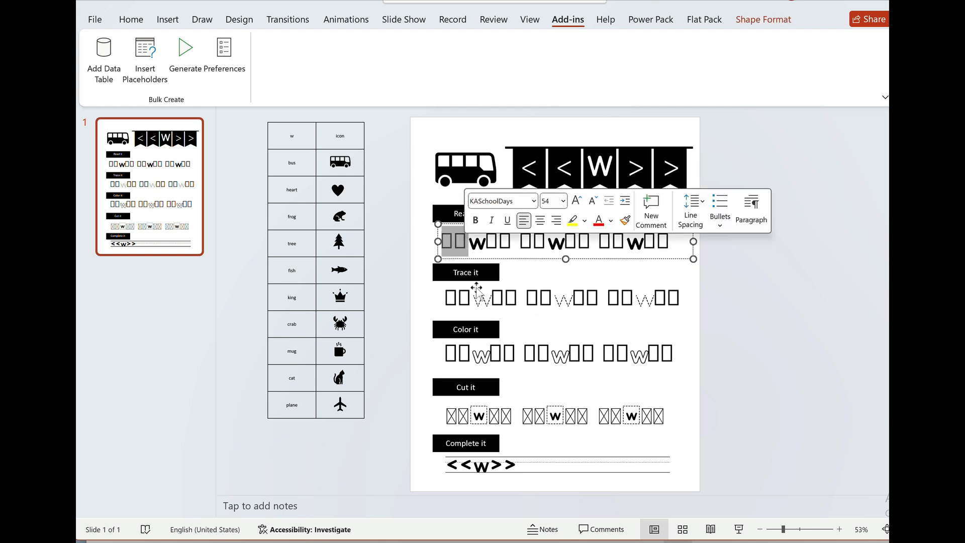
click(813, 314)
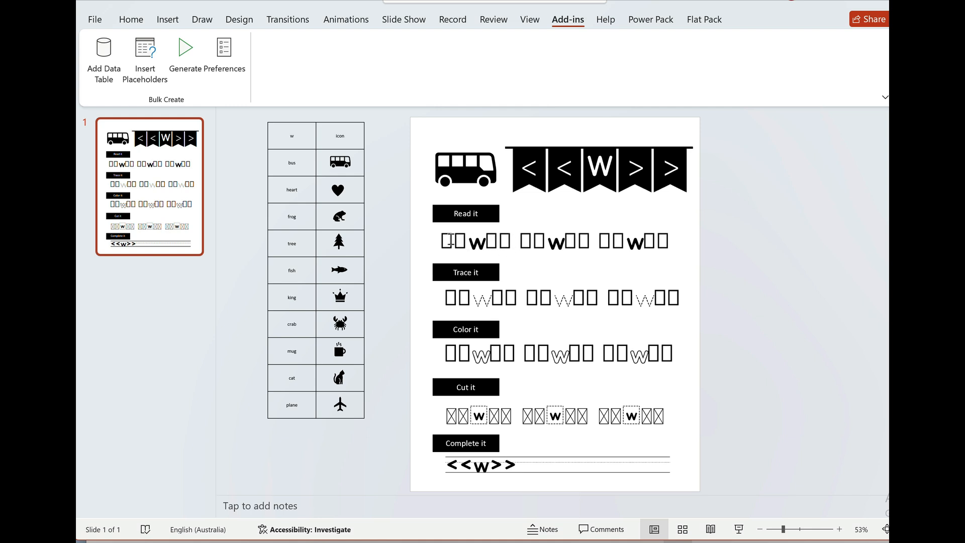
mouse_move(477, 180)
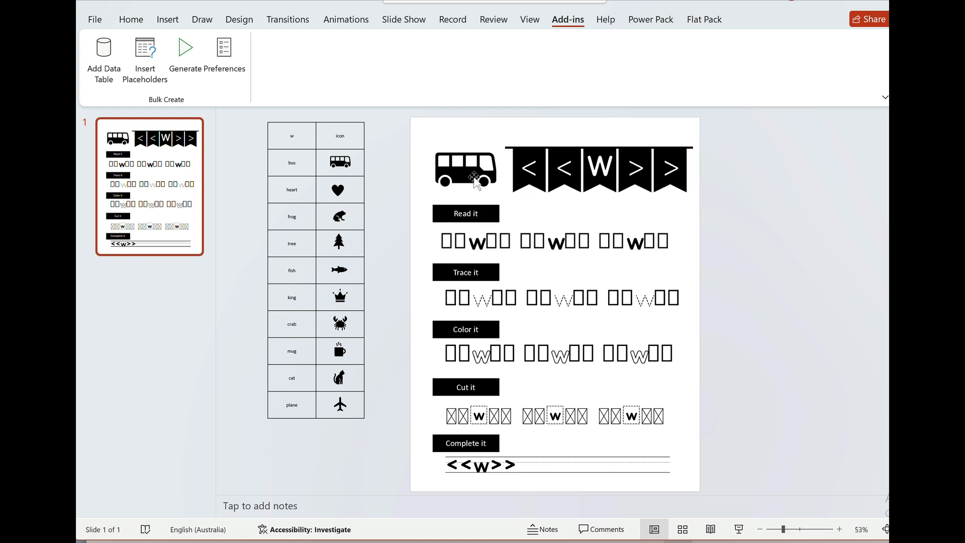
Replace the bus picture with an {{icon}} image placeholder sized to match
click(465, 169)
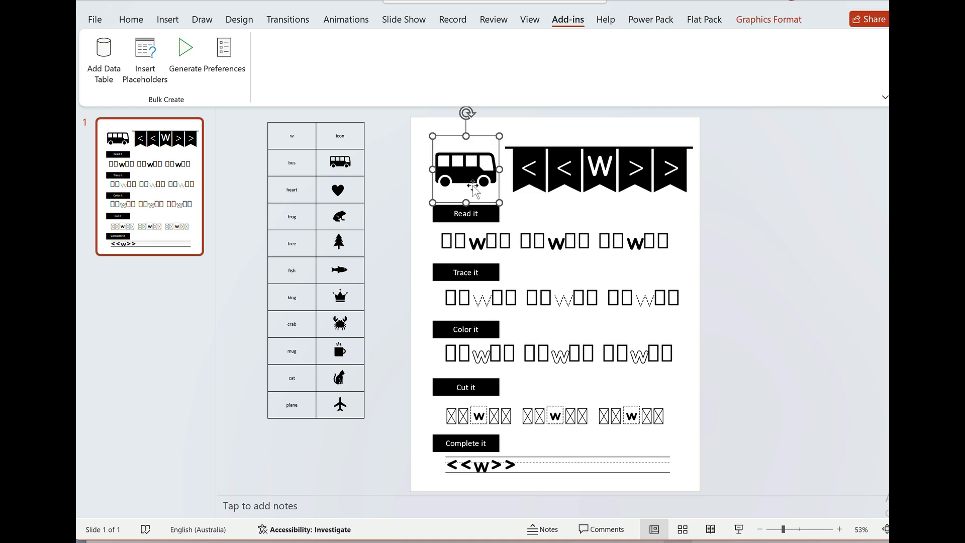
mouse_move(470, 150)
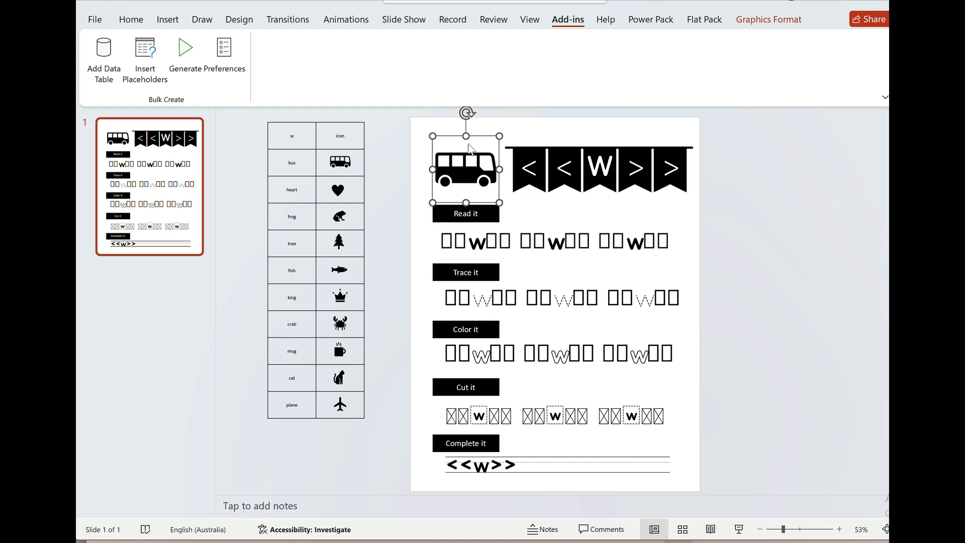
mouse_move(471, 183)
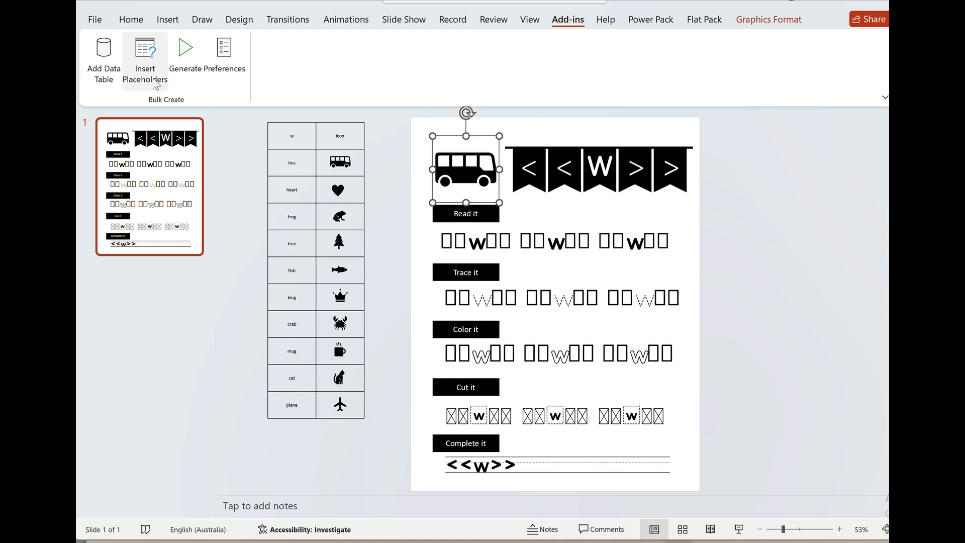
mouse_move(161, 81)
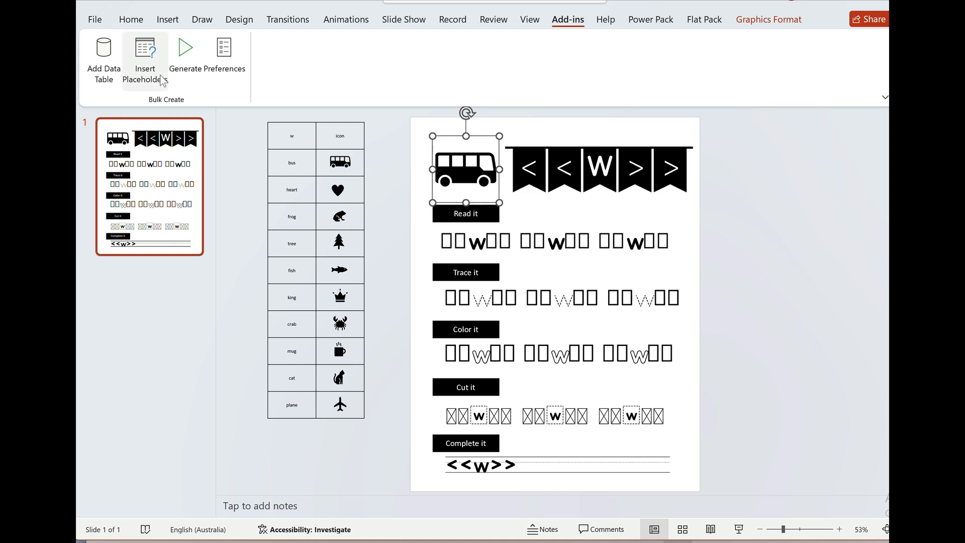
click(145, 60)
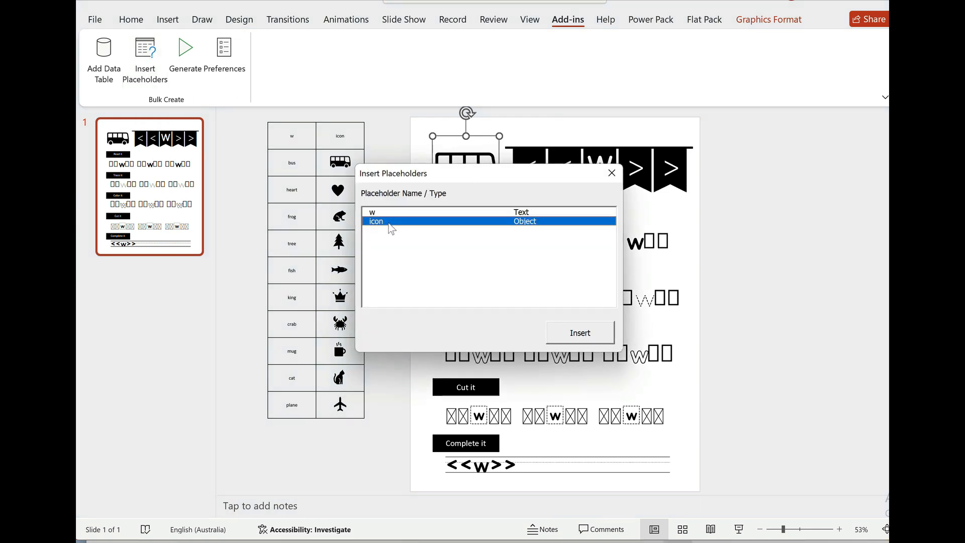
click(579, 333)
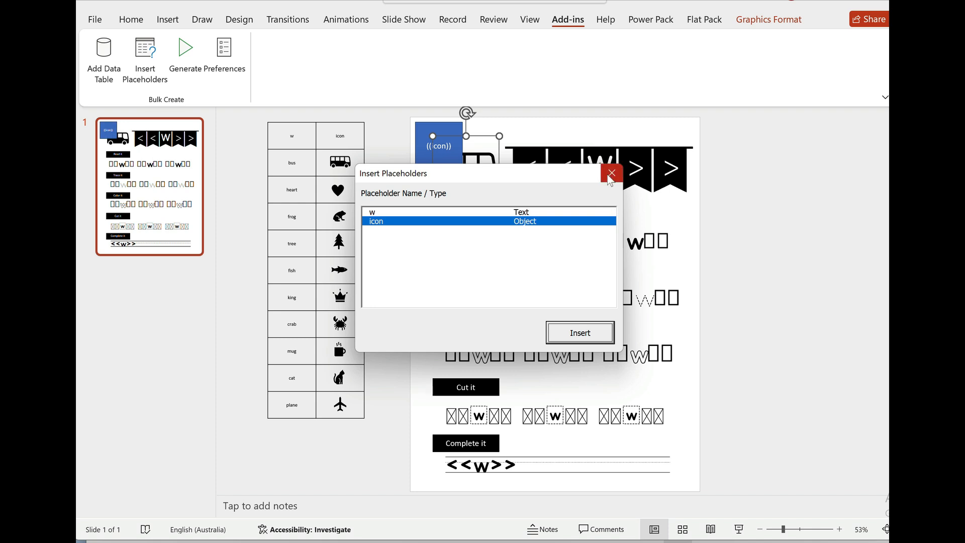
click(610, 173)
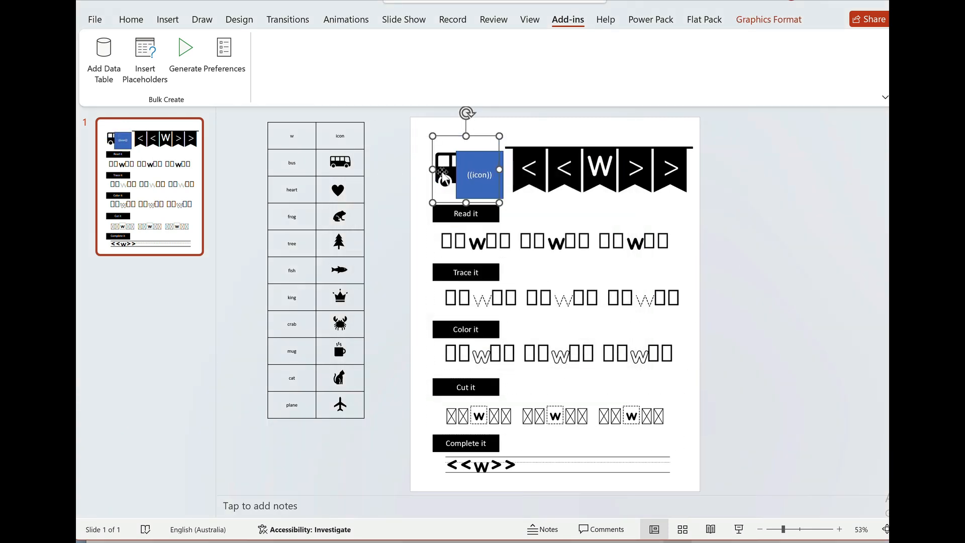
click(478, 174)
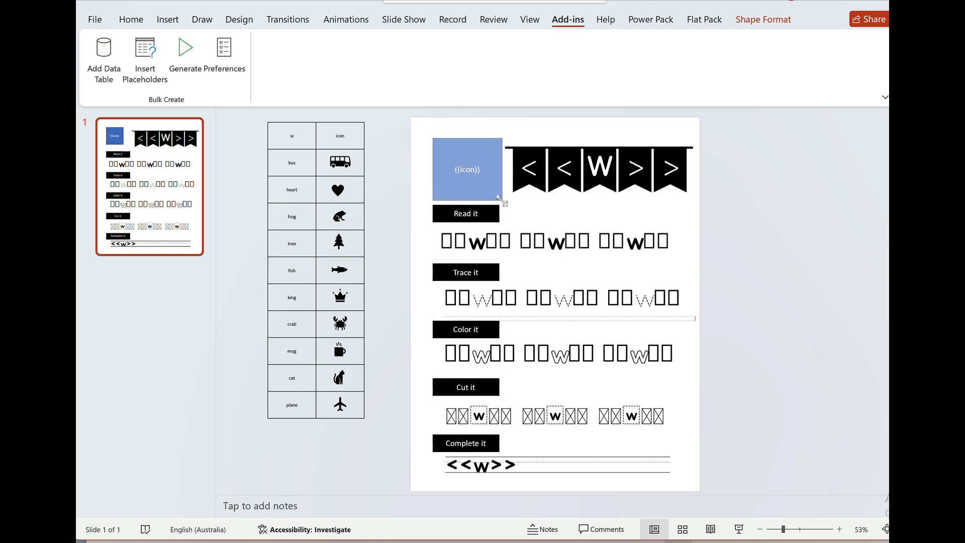
click(467, 169)
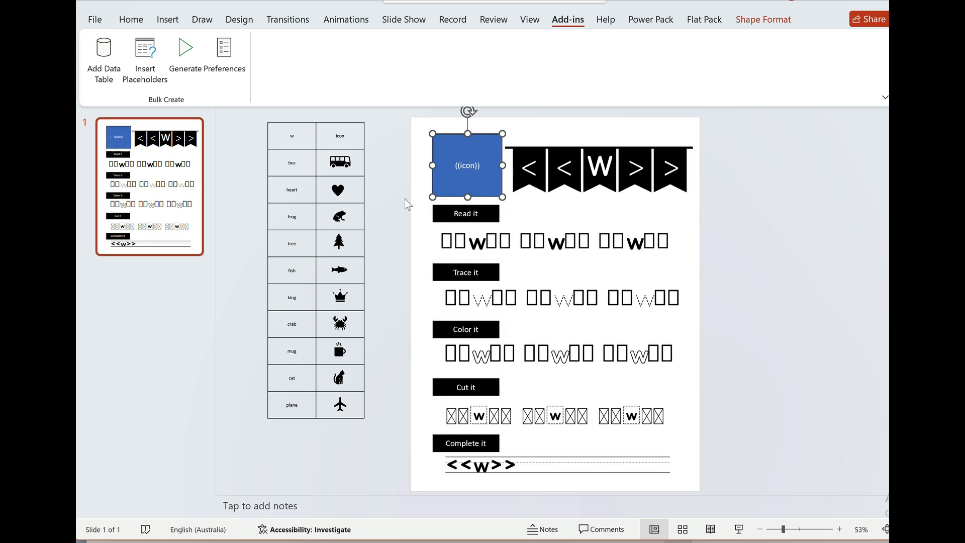
mouse_move(339, 163)
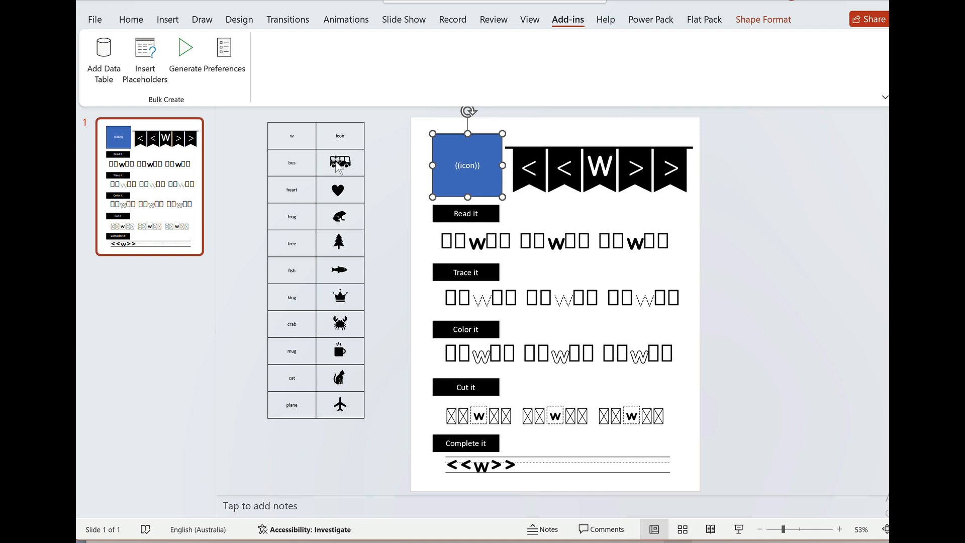
mouse_move(488, 170)
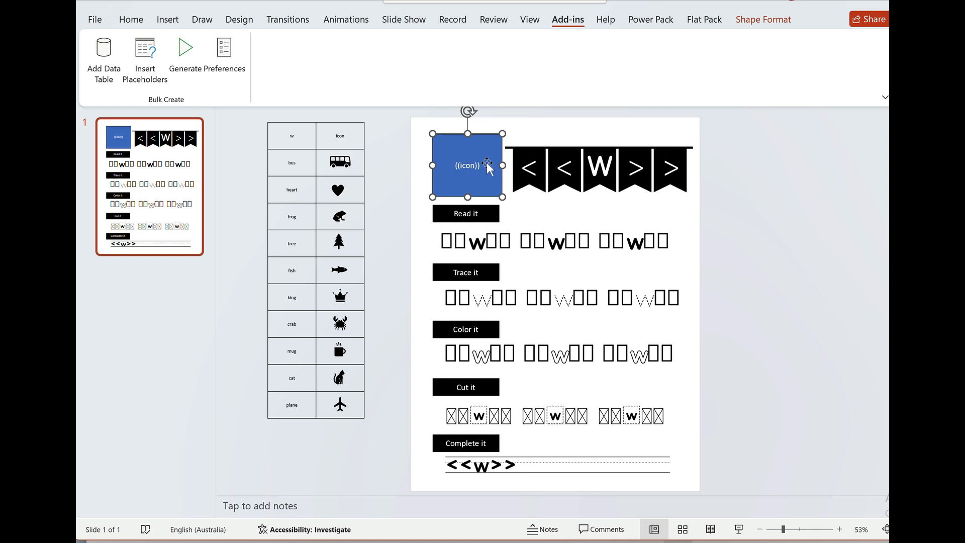
mouse_move(496, 166)
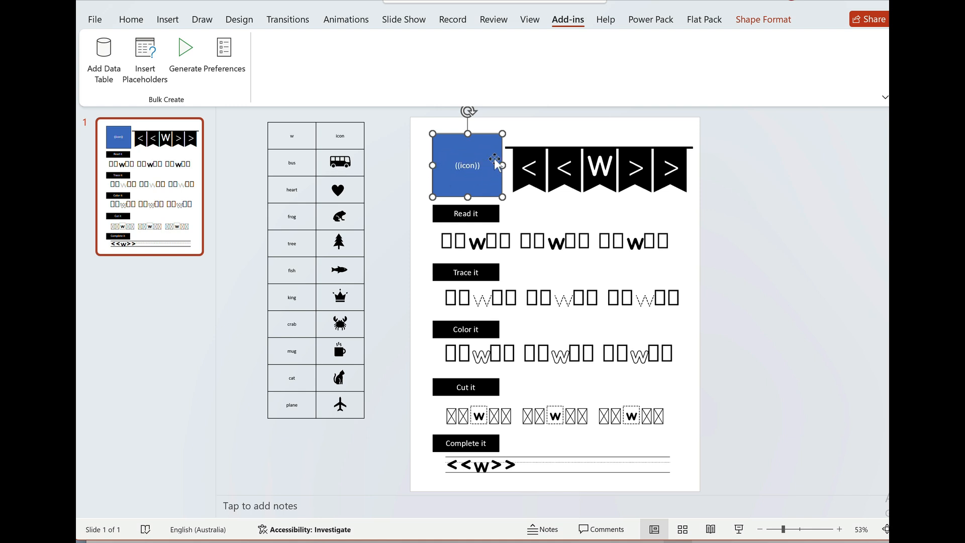
mouse_move(486, 188)
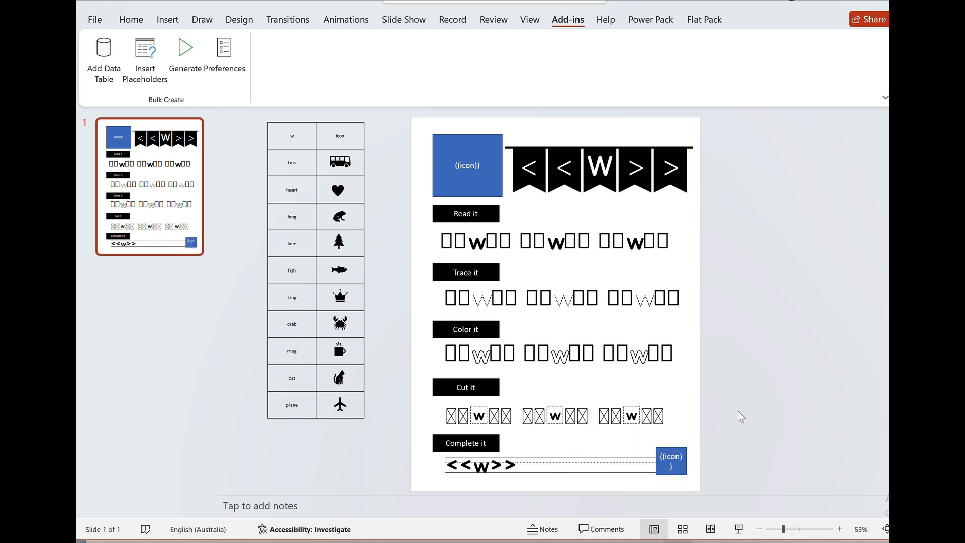
mouse_move(467, 265)
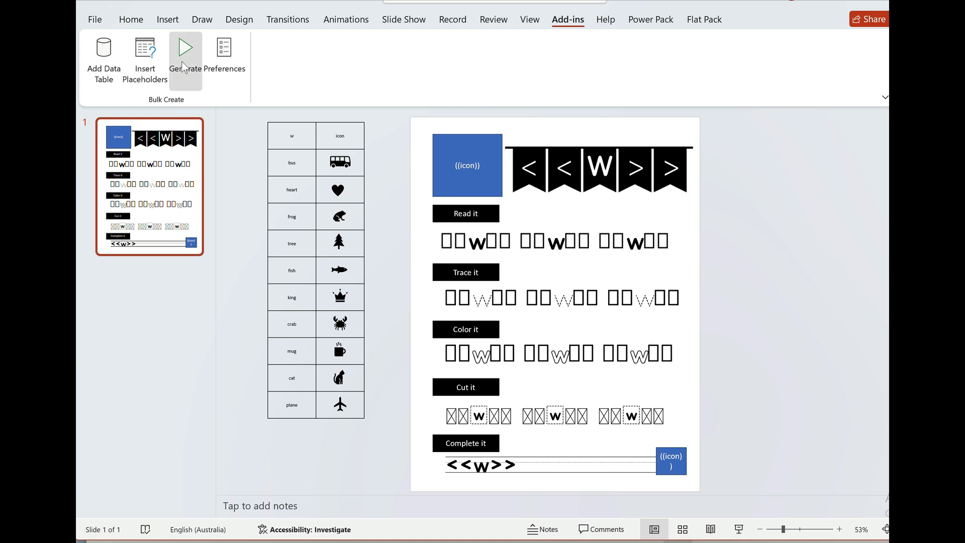
Generate one worksheet slide per table row, keeping Single row per slide
click(185, 50)
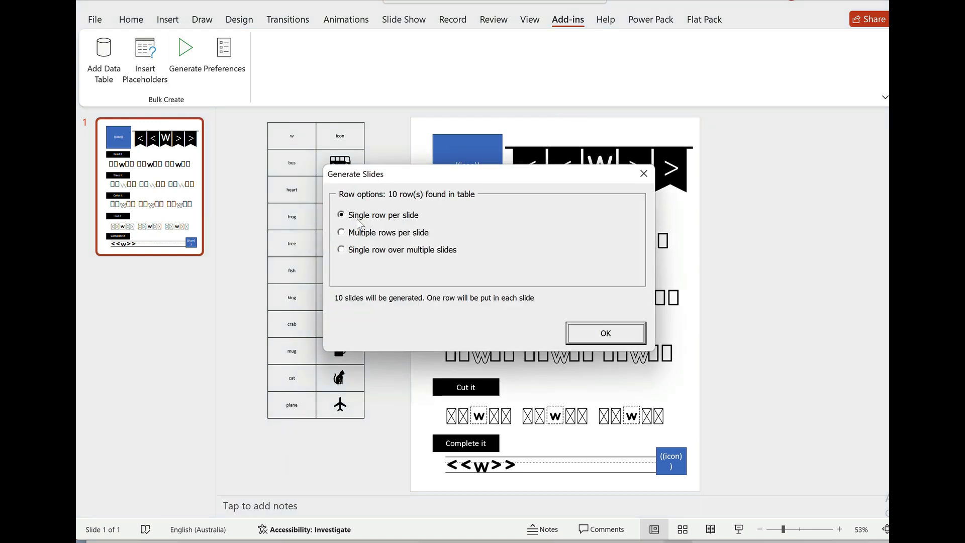
mouse_move(613, 326)
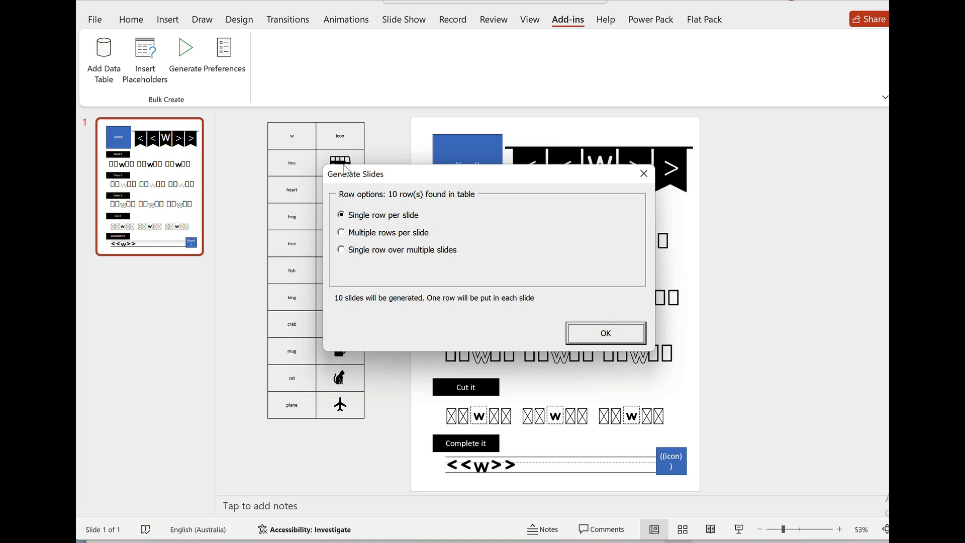
mouse_move(512, 214)
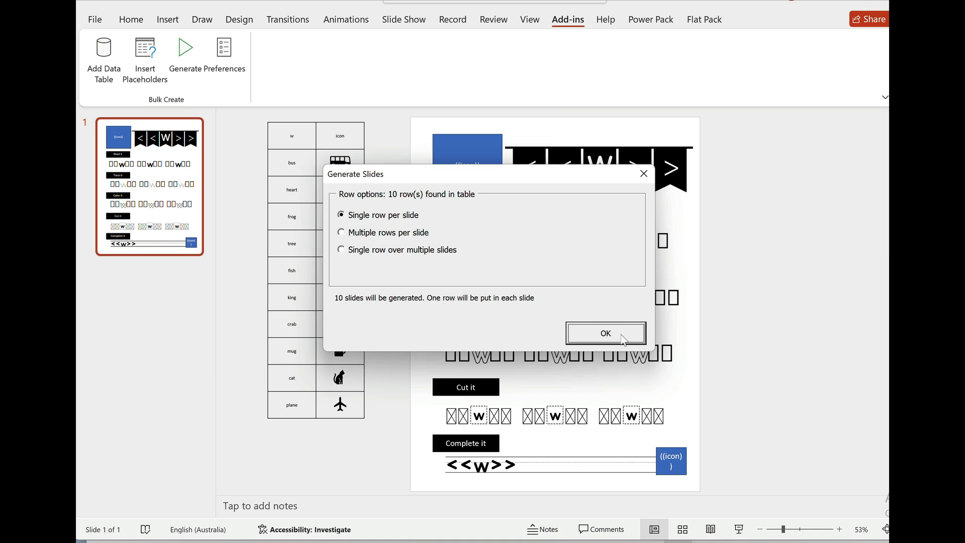
click(605, 333)
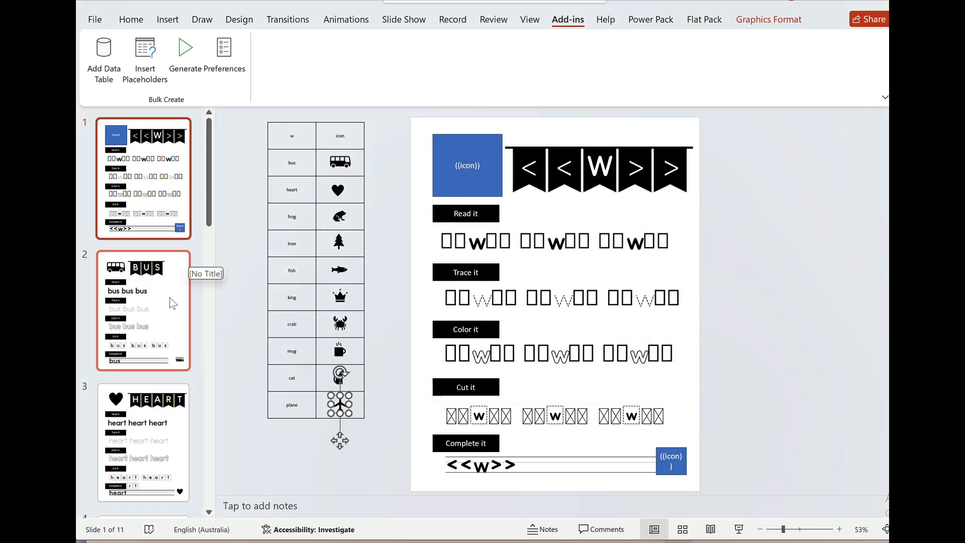
click(143, 311)
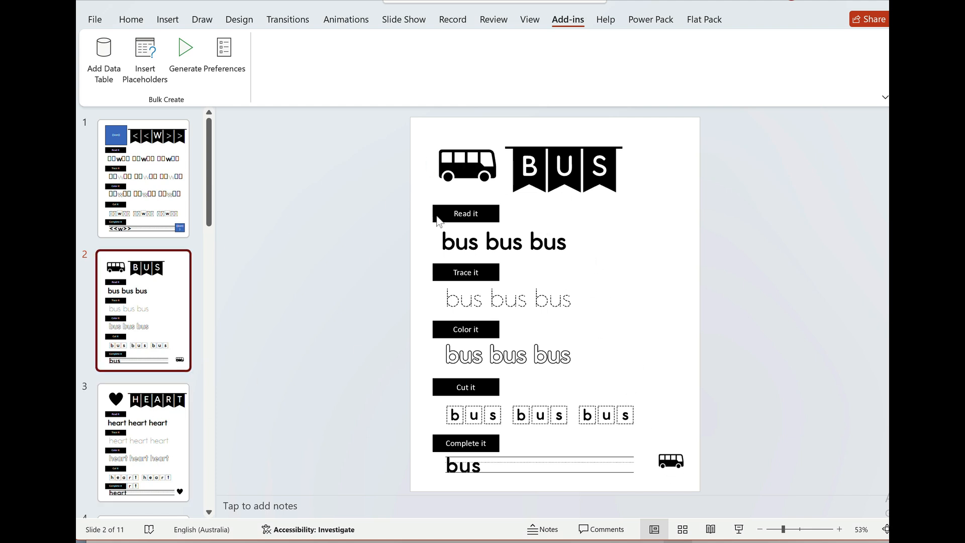
click(143, 442)
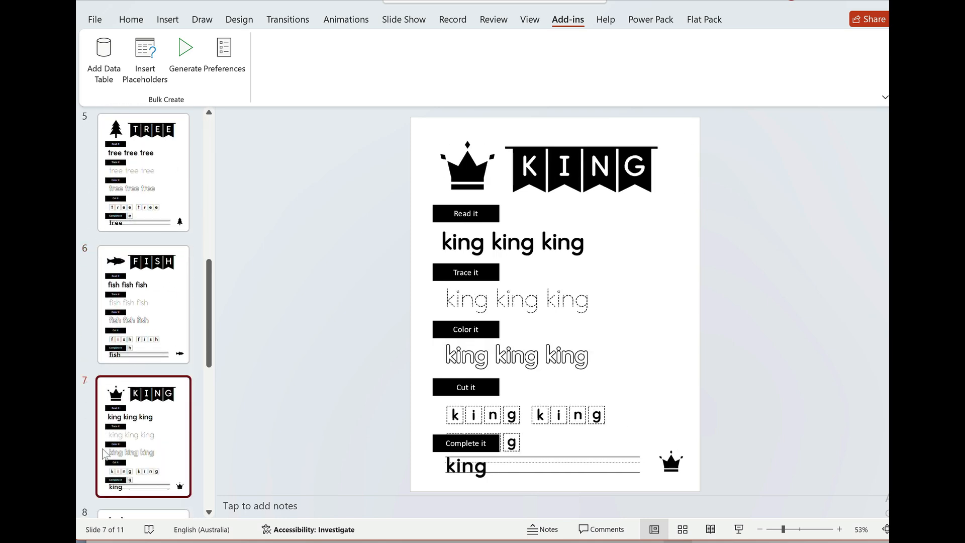
scroll(up, 3)
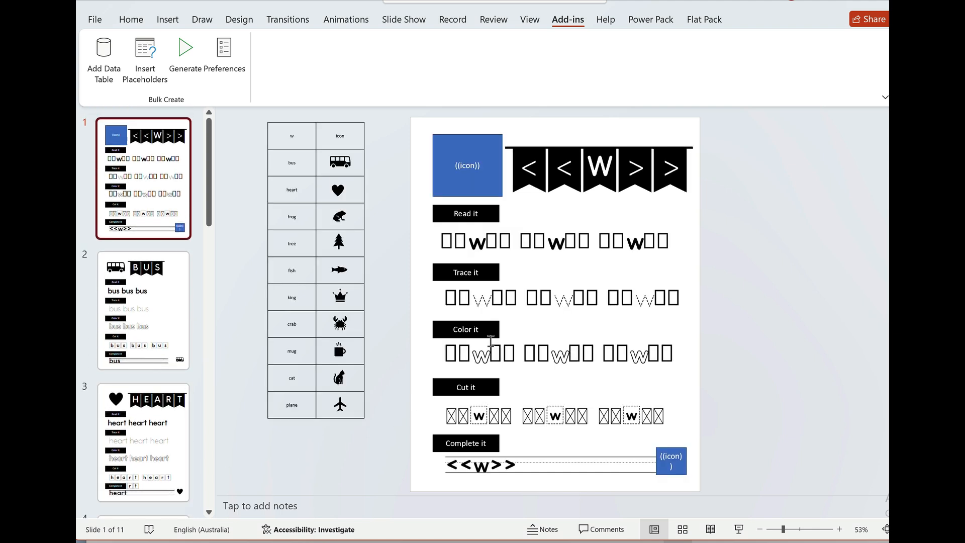
mouse_move(414, 232)
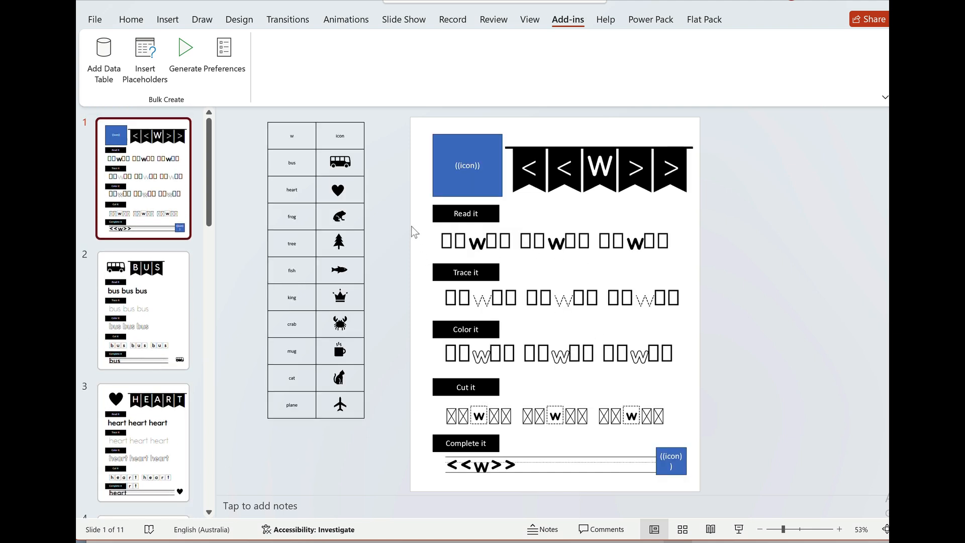
mouse_move(380, 224)
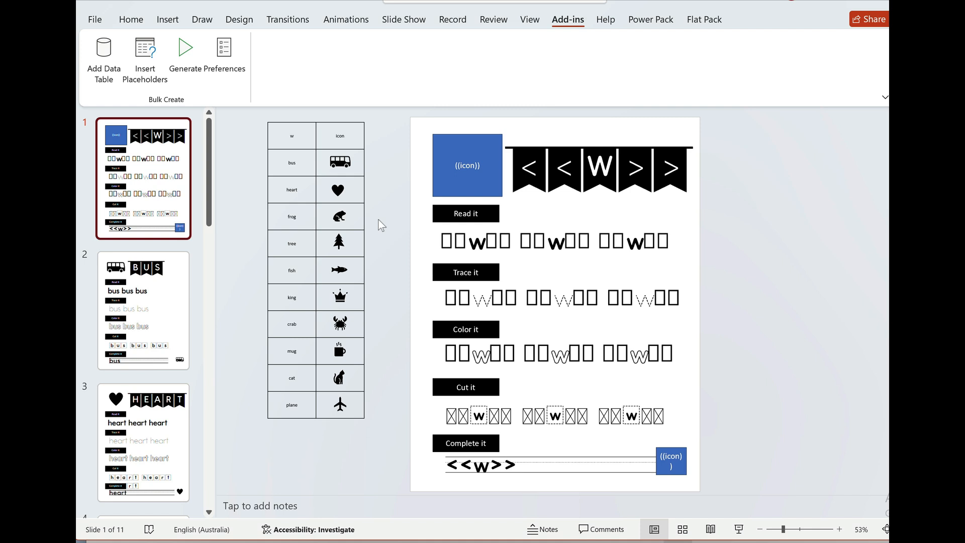
Remove the generated slides and paste a second template slide with a large {{icon}} box above the banner
click(184, 55)
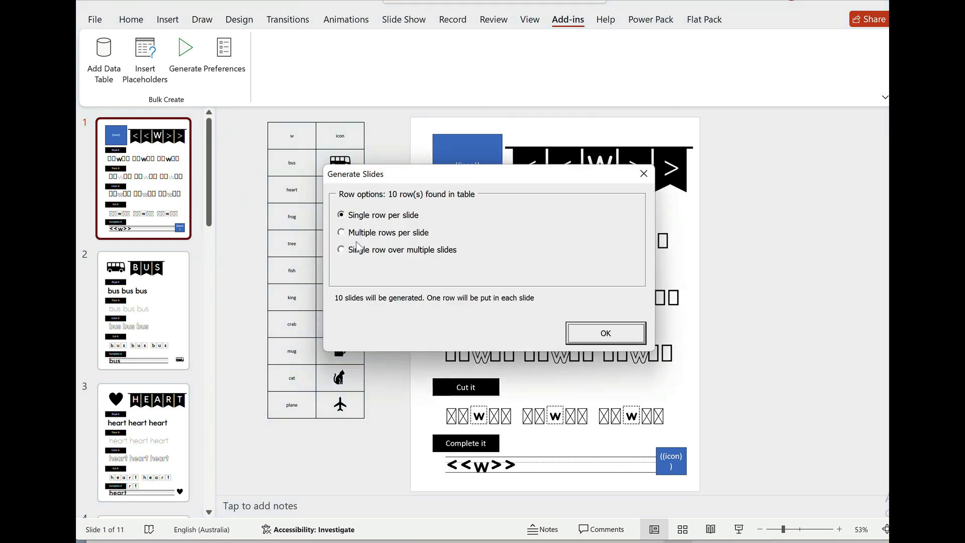
click(605, 333)
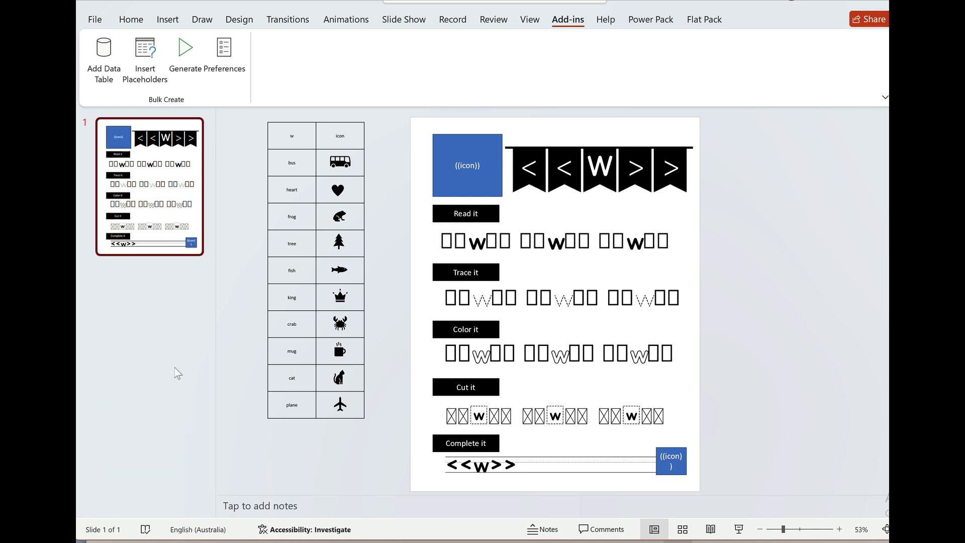
mouse_move(194, 277)
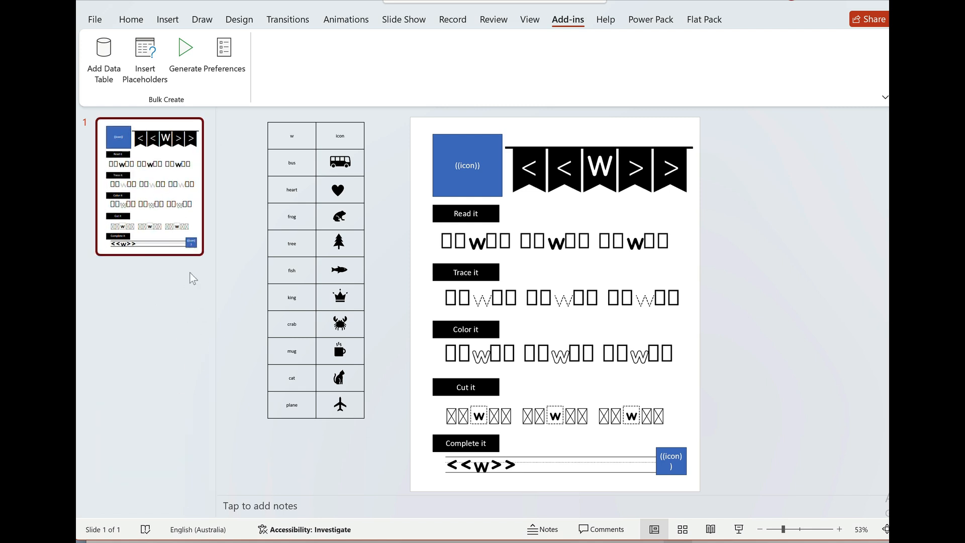
mouse_move(174, 348)
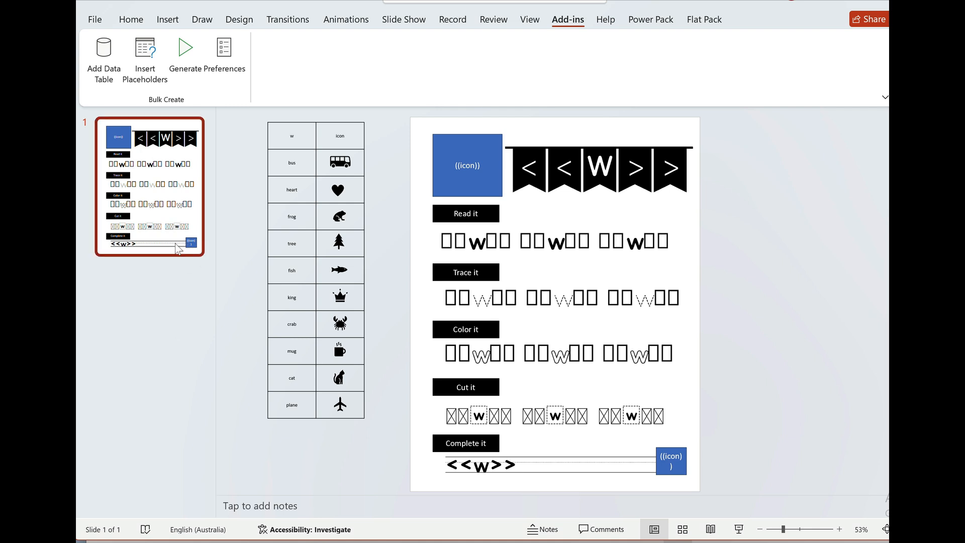
key(ctrl+v)
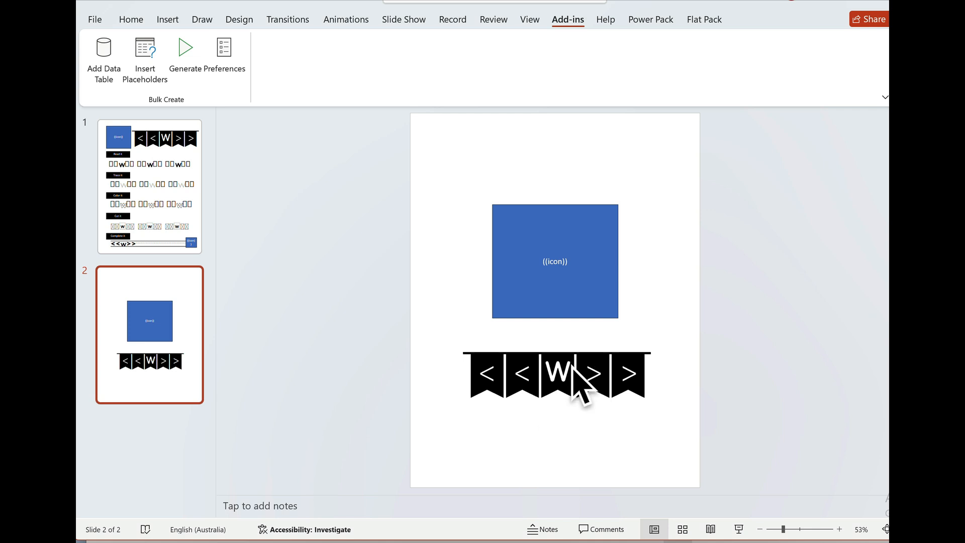
Flip between the worksheet and big-icon template slides to review both before generating
click(149, 186)
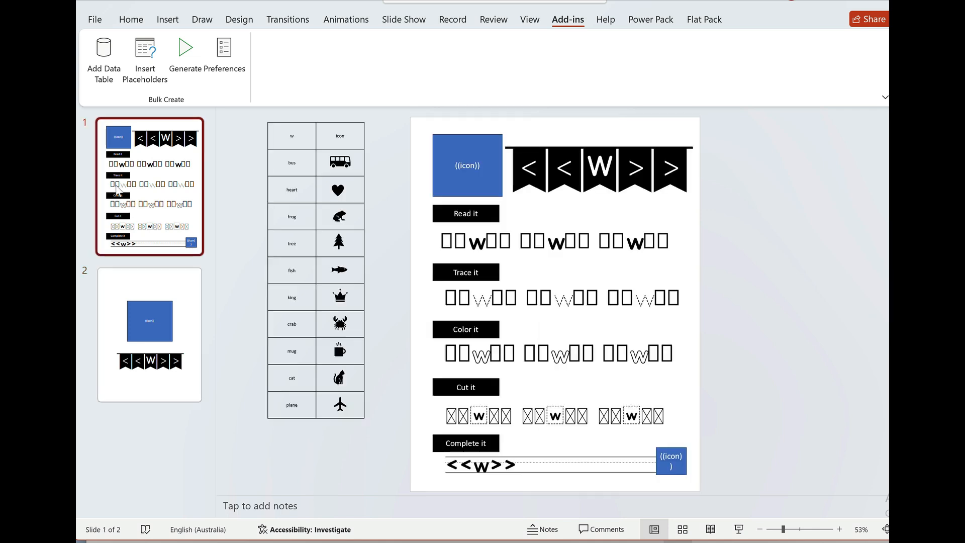
mouse_move(250, 214)
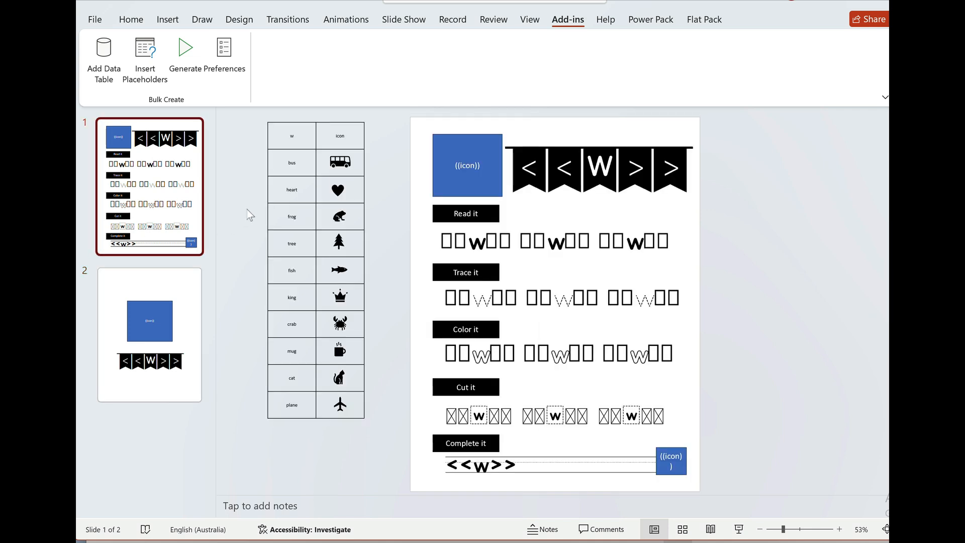
mouse_move(239, 353)
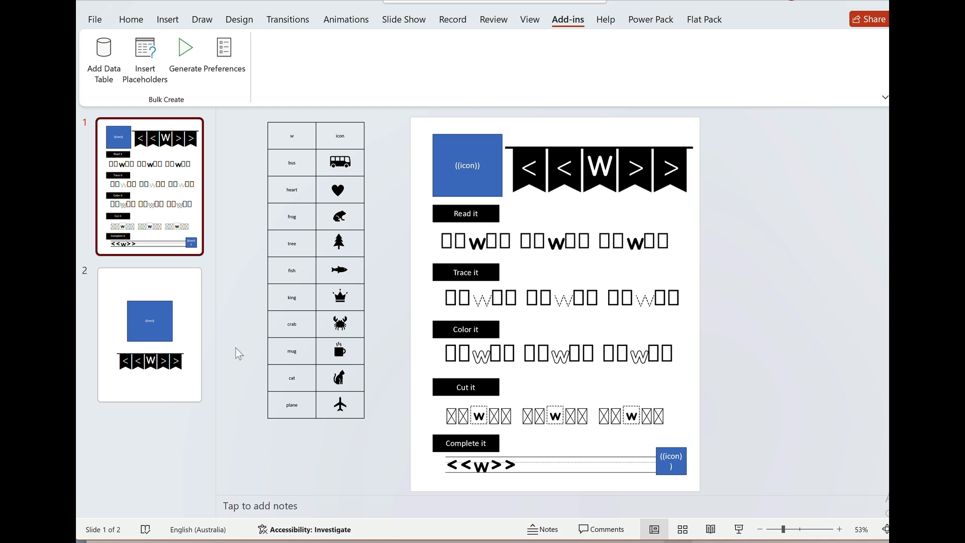
click(149, 335)
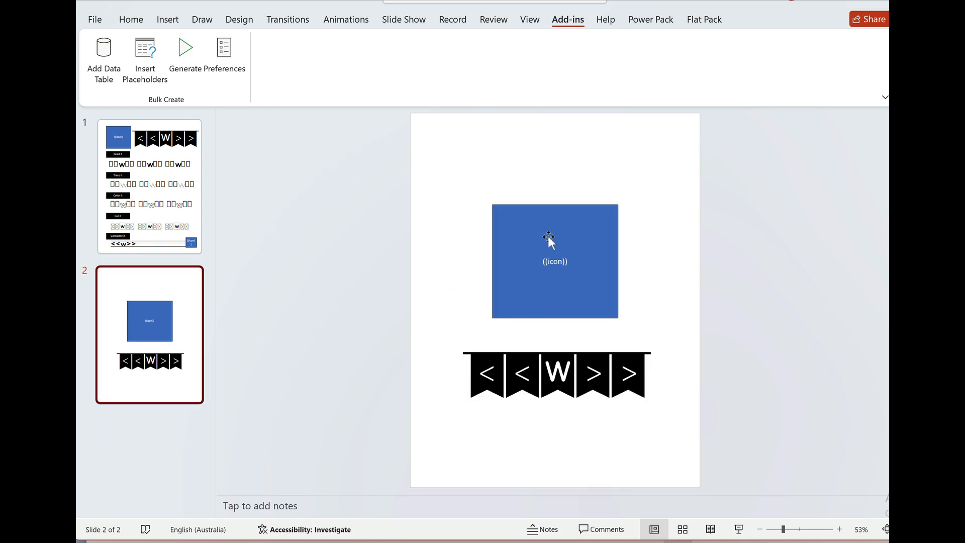
click(149, 186)
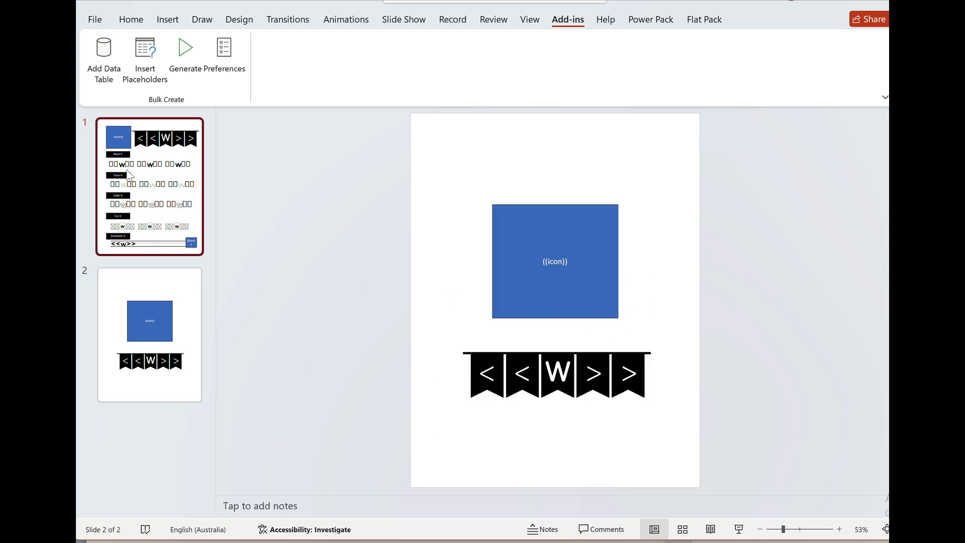
click(149, 186)
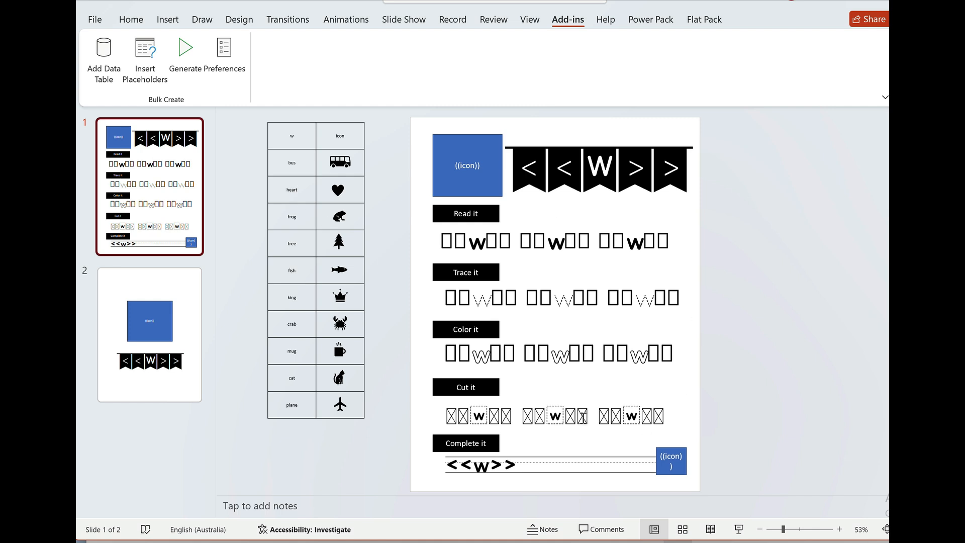
click(149, 335)
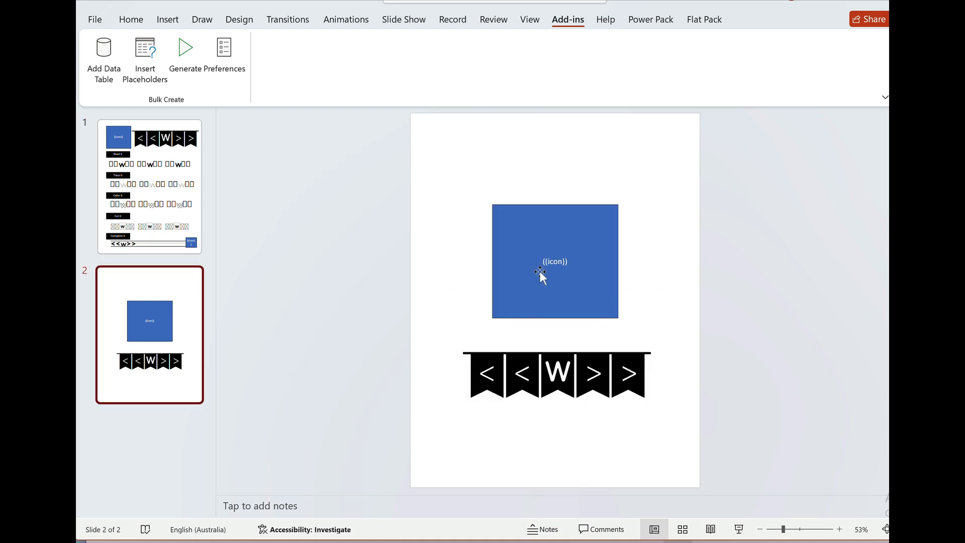
click(149, 187)
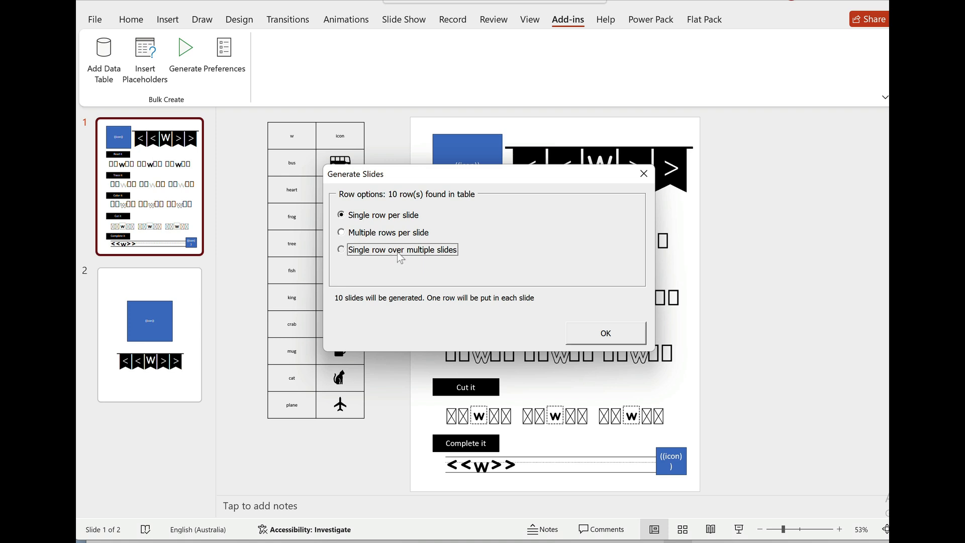
Generate slides with 'Single row over multiple slides' and 'Slide 1 until' set to 2
click(341, 249)
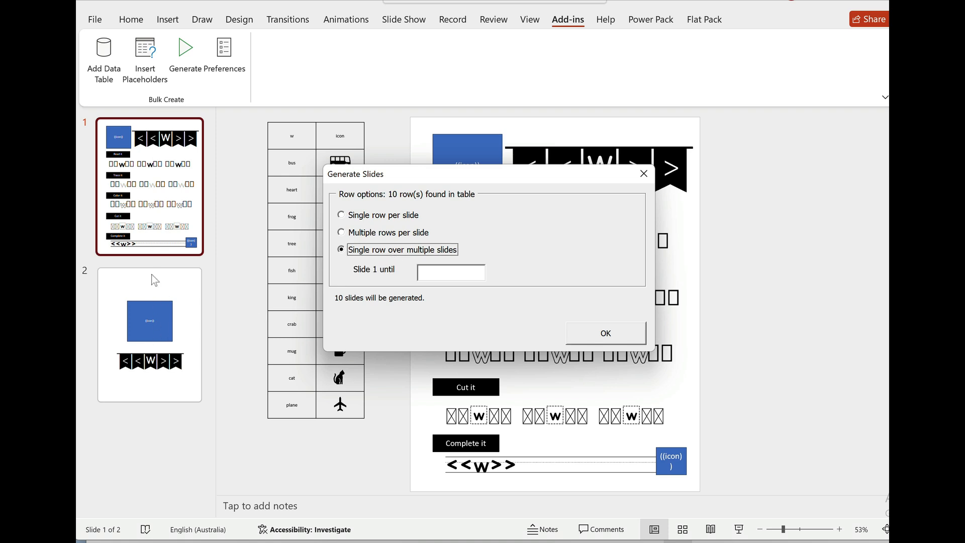
mouse_move(403, 278)
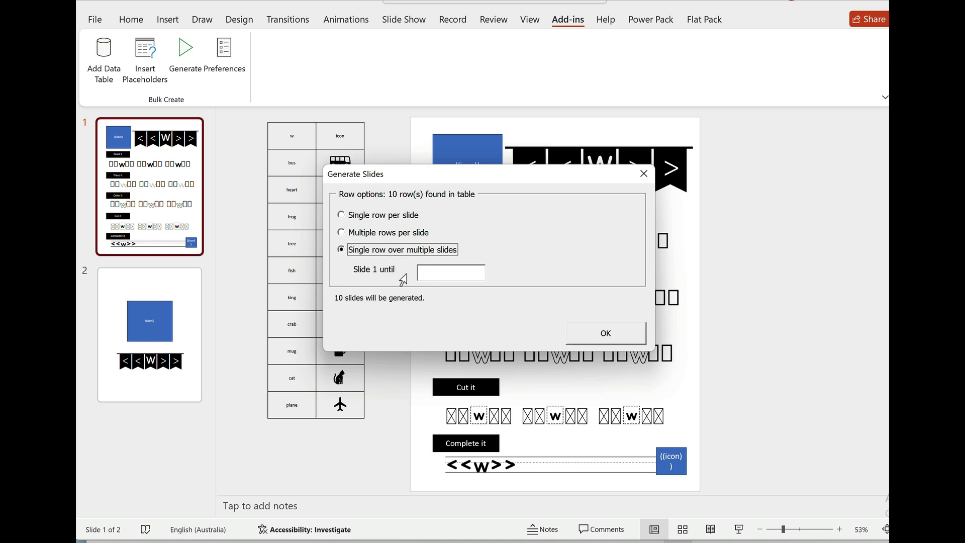
mouse_move(359, 287)
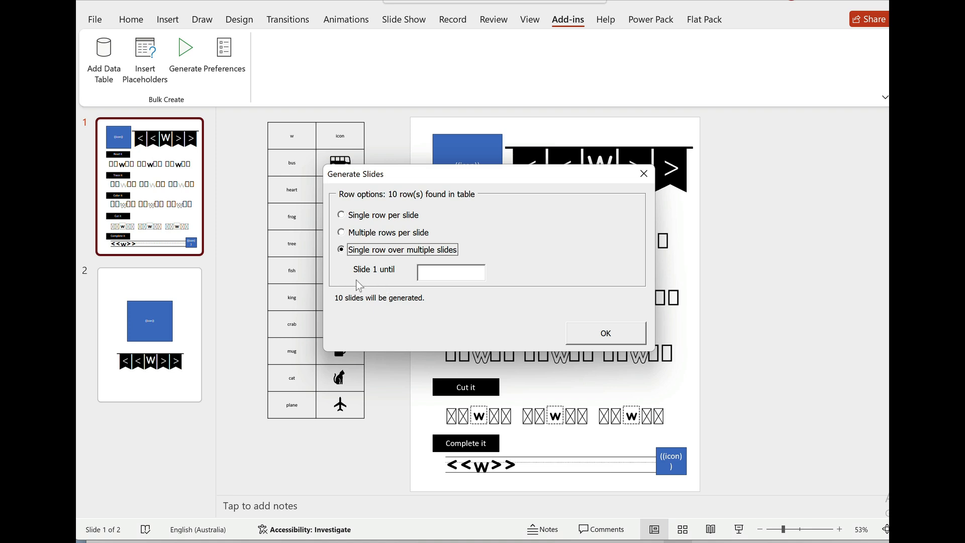
mouse_move(367, 250)
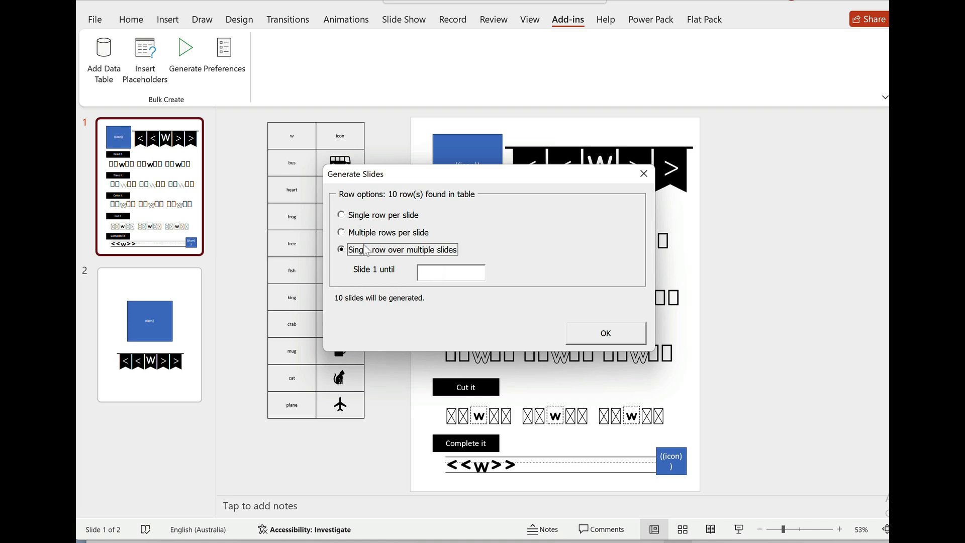
click(450, 272)
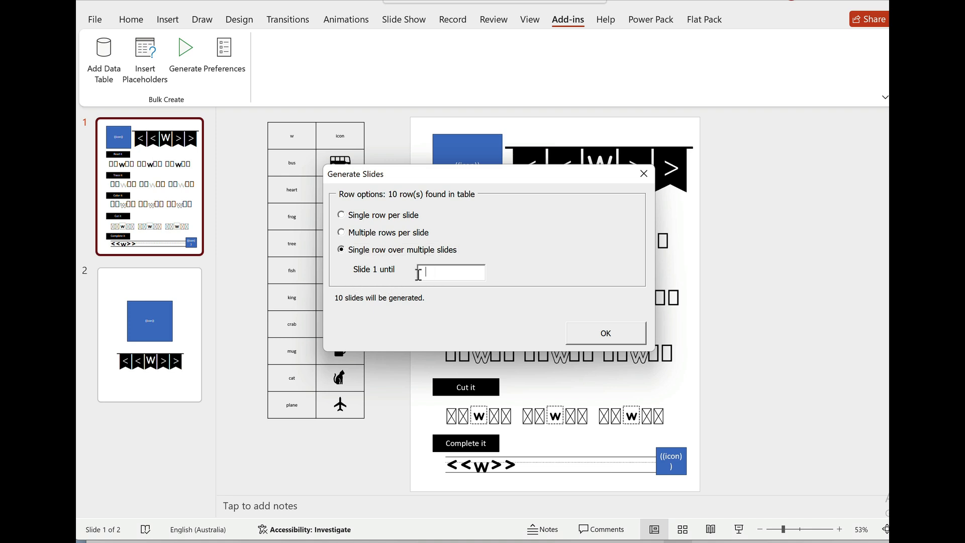
mouse_move(174, 300)
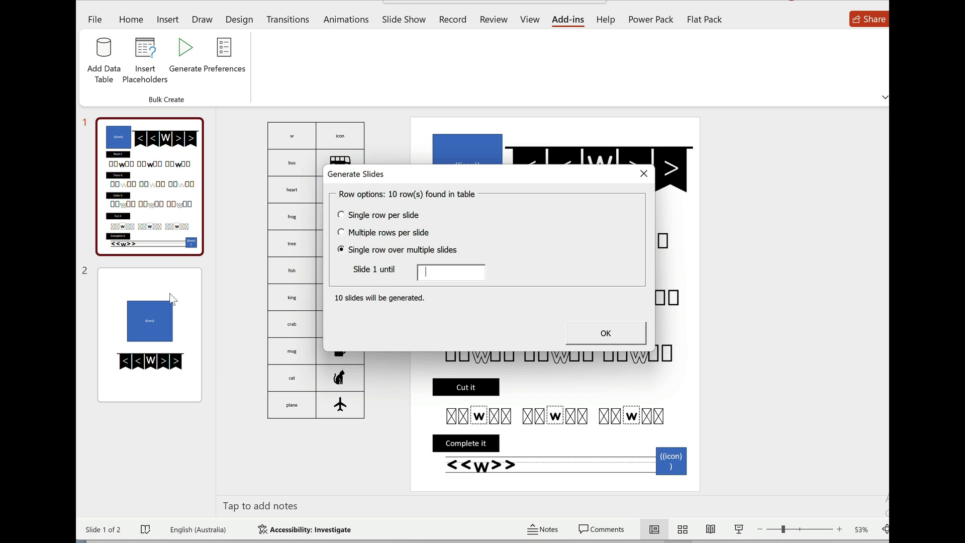
text(2)
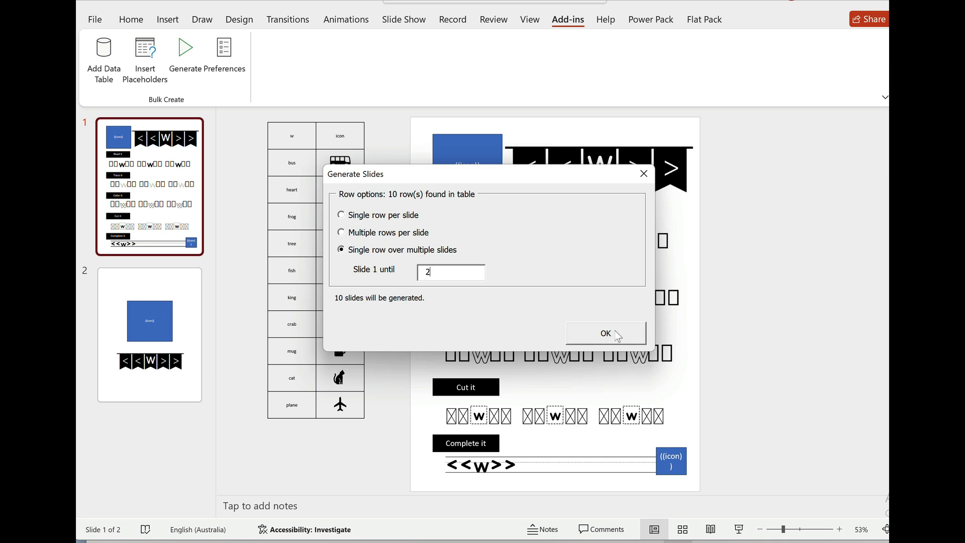
click(606, 333)
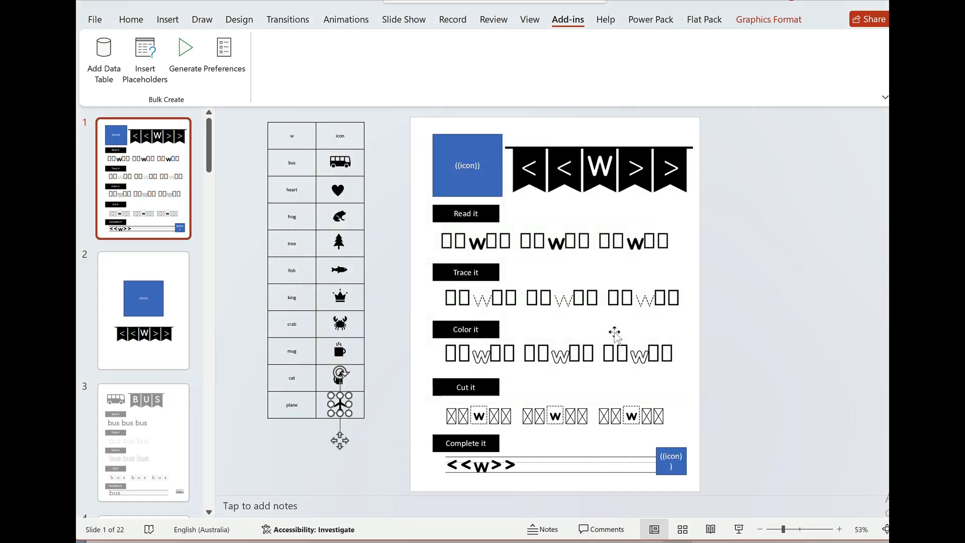
Review the generated bus, heart and frog slide pairs, then undo the generation
click(143, 443)
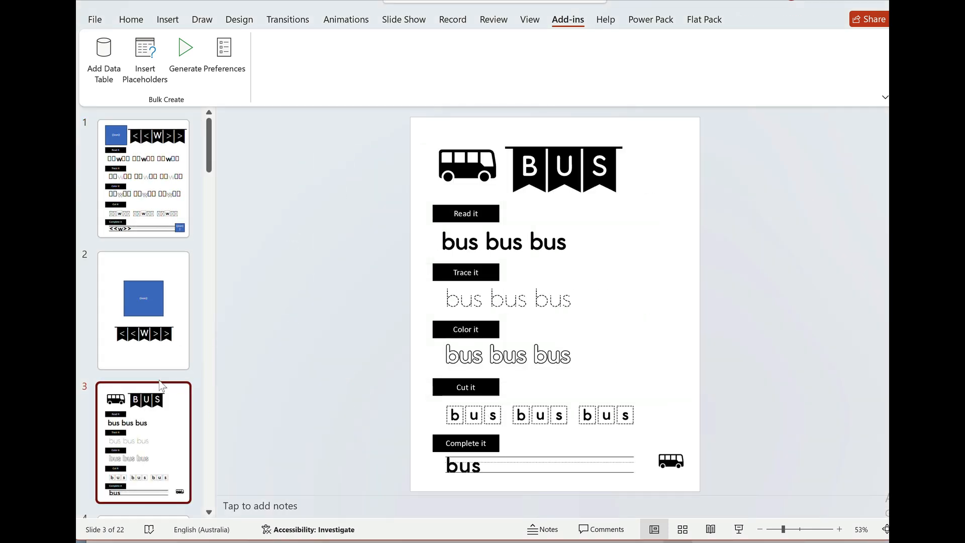
scroll(down, 3)
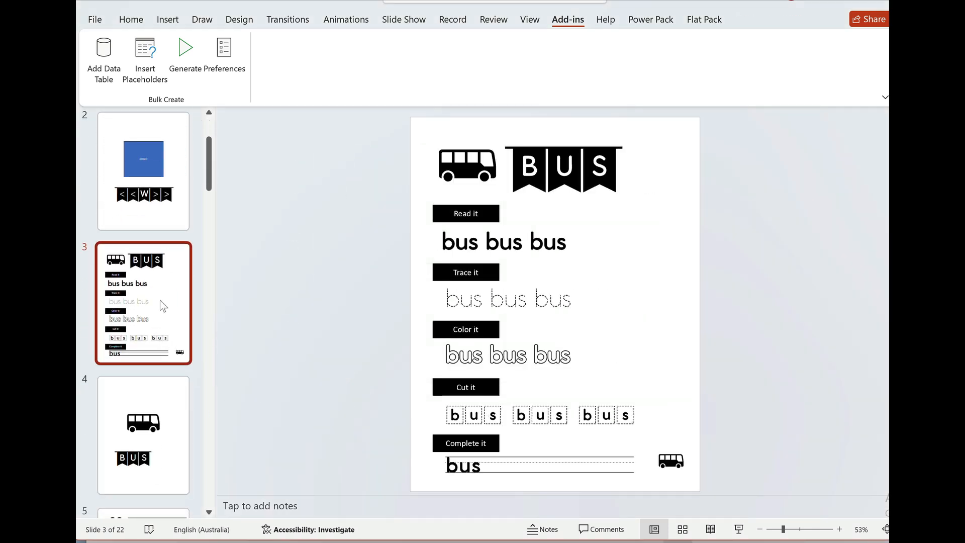
click(143, 434)
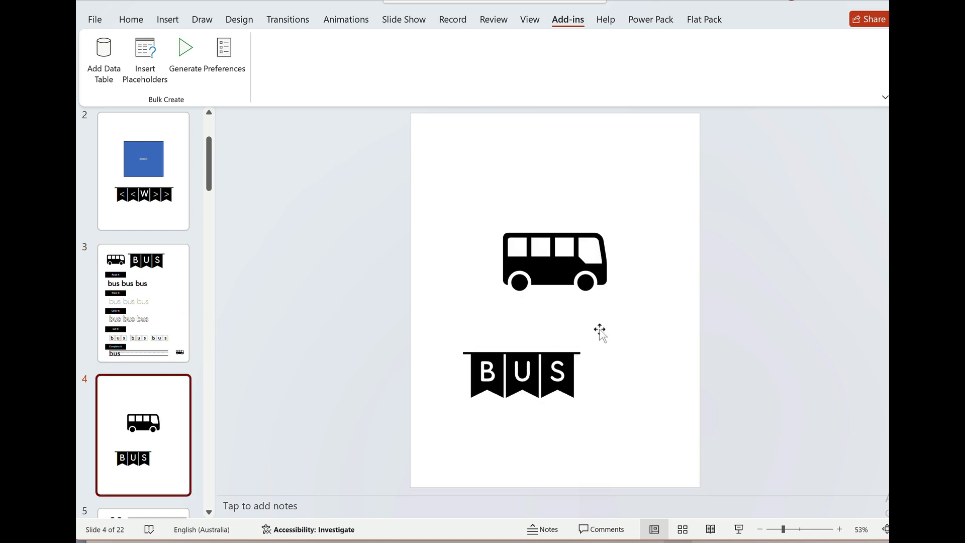
mouse_move(161, 399)
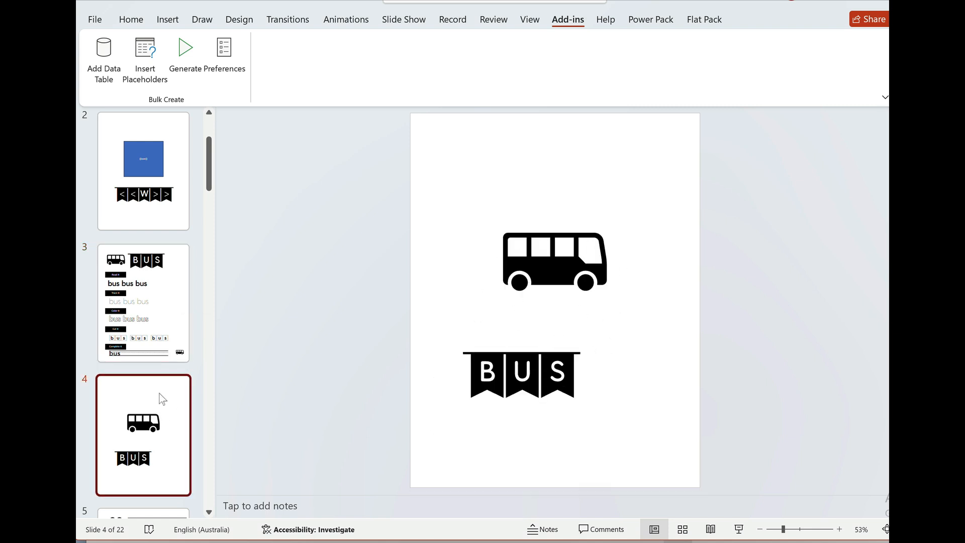
click(520, 374)
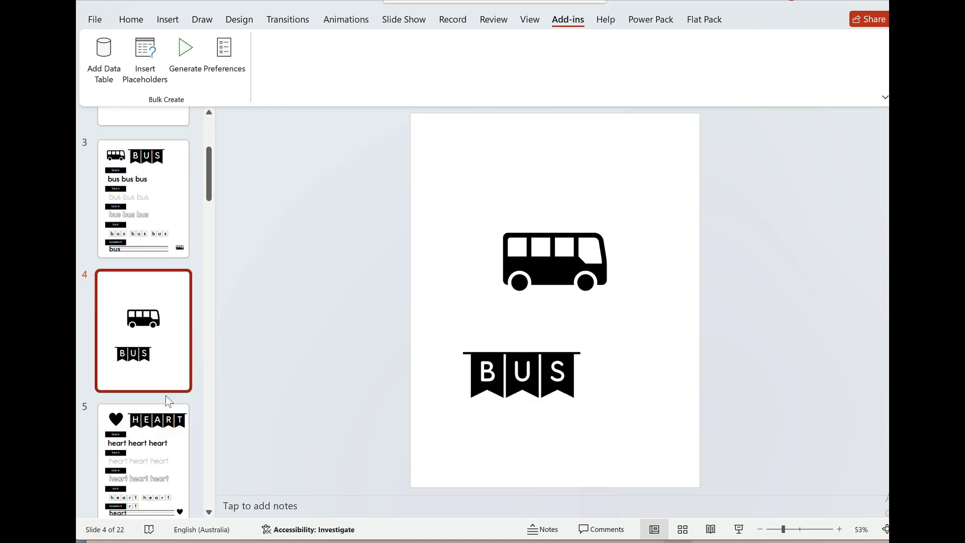
click(143, 420)
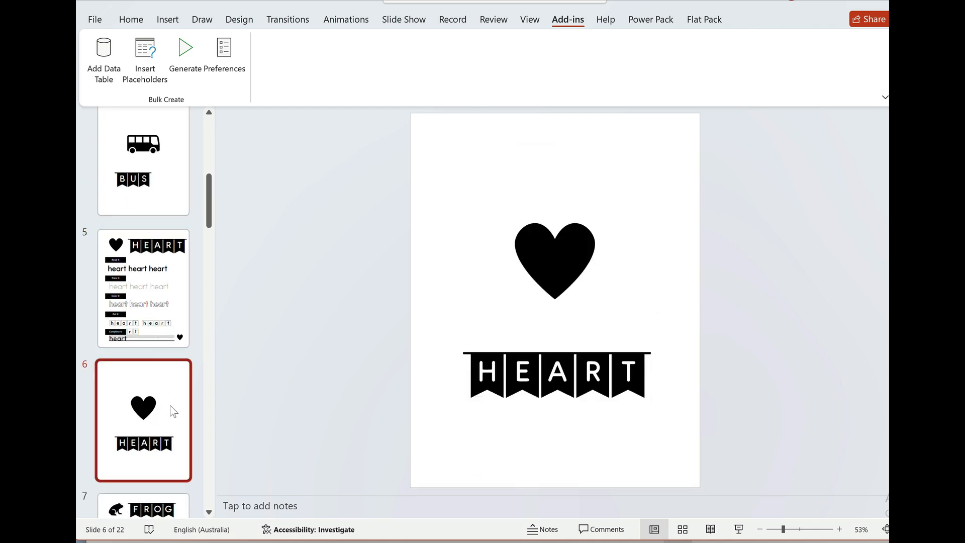
click(144, 308)
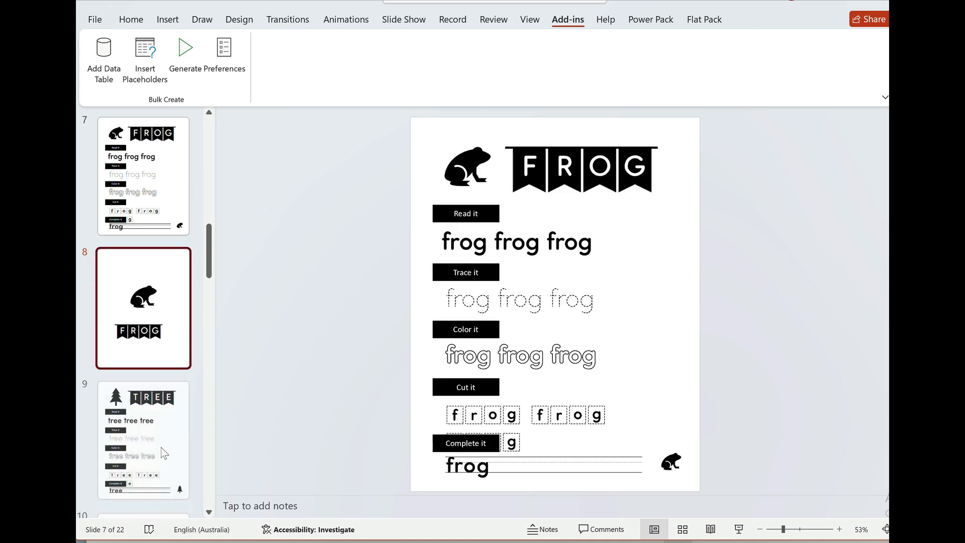
click(143, 308)
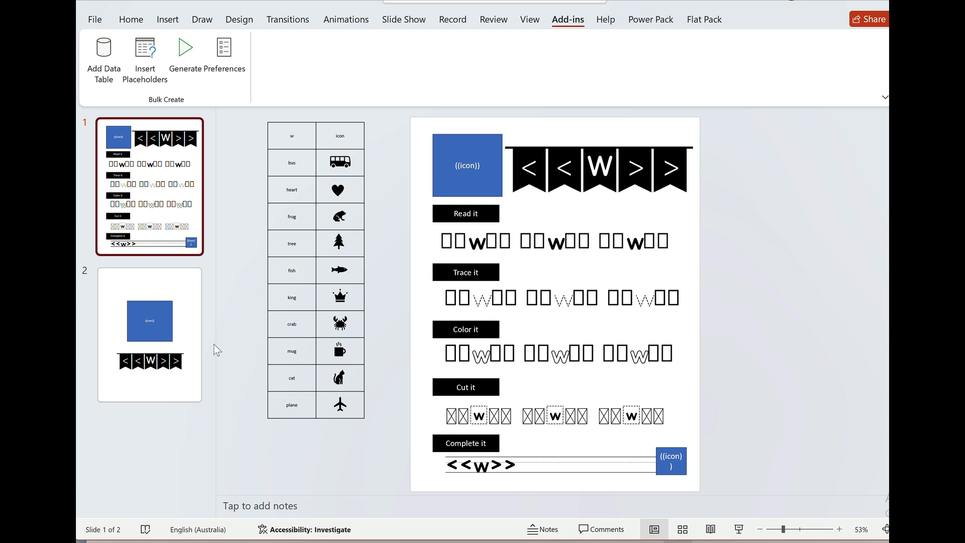
Widen the banner box on the big-icon template to the slide edges, keeping it centre-aligned
click(149, 336)
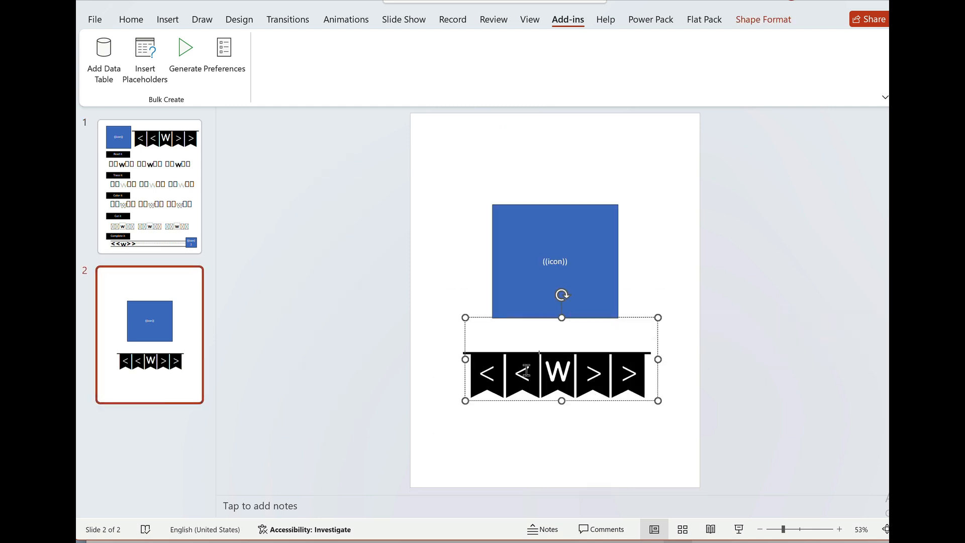
click(131, 19)
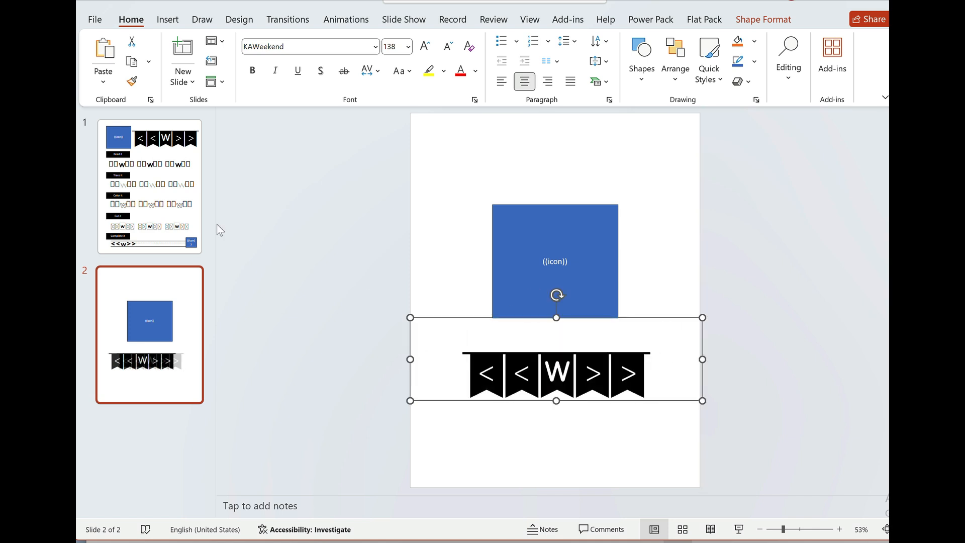
click(567, 19)
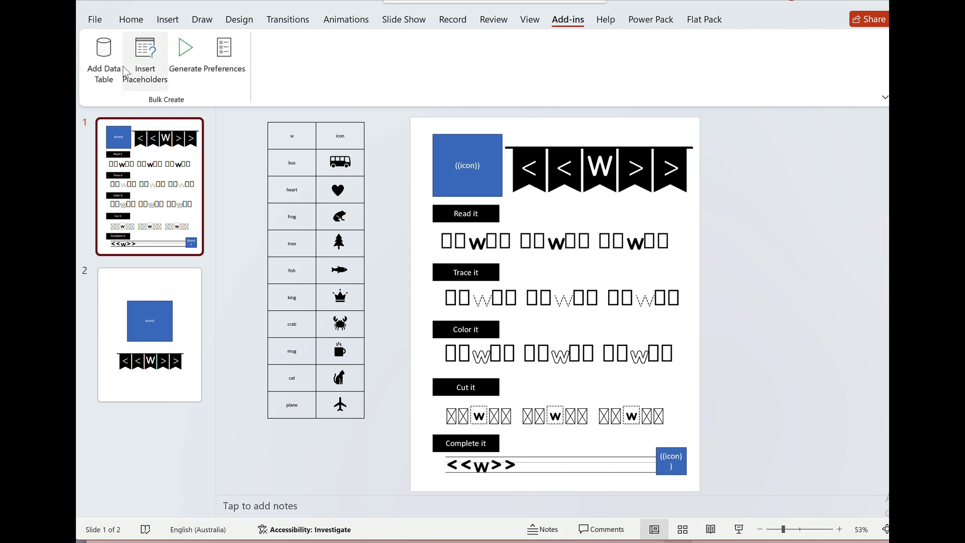
Regenerate the slides with 'Single row over multiple slides' and 'Slide 1 until' 2
click(183, 55)
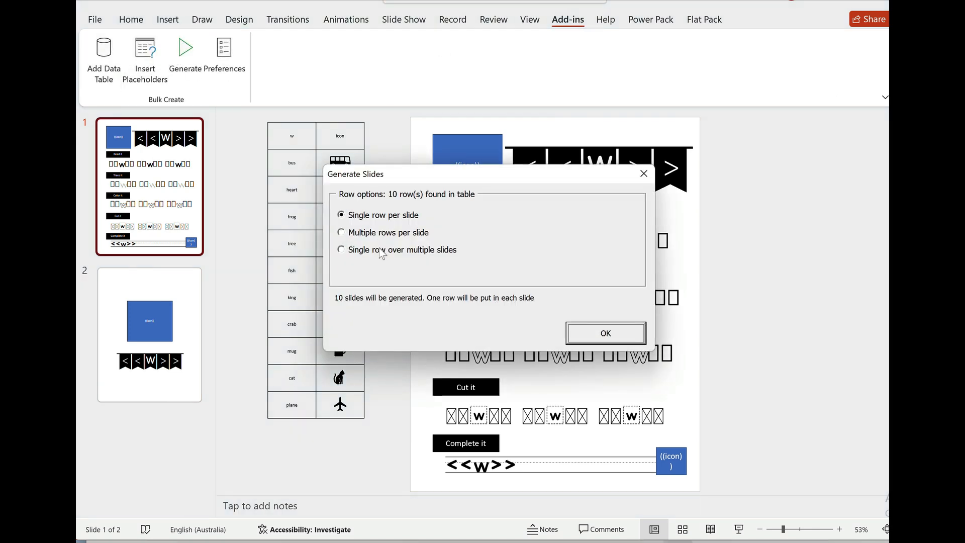
click(341, 250)
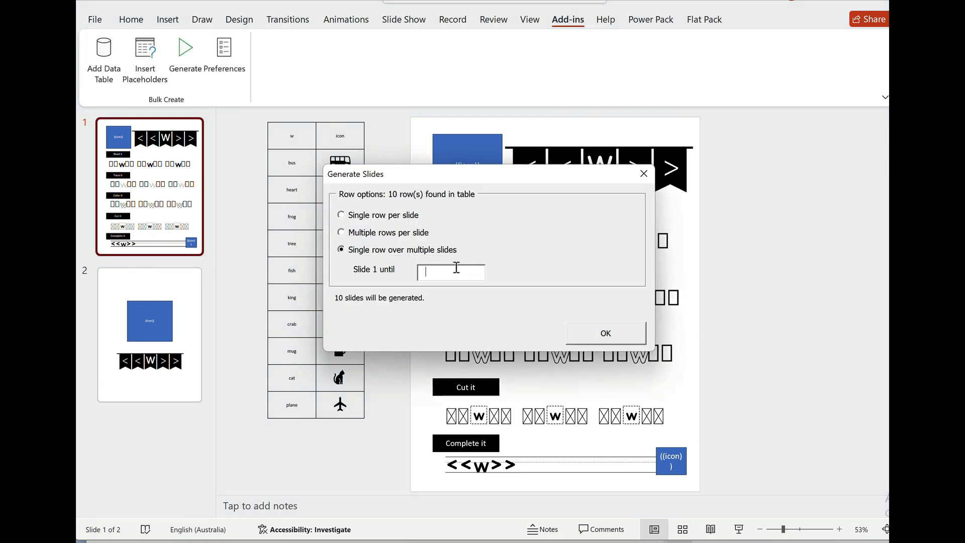
text(2)
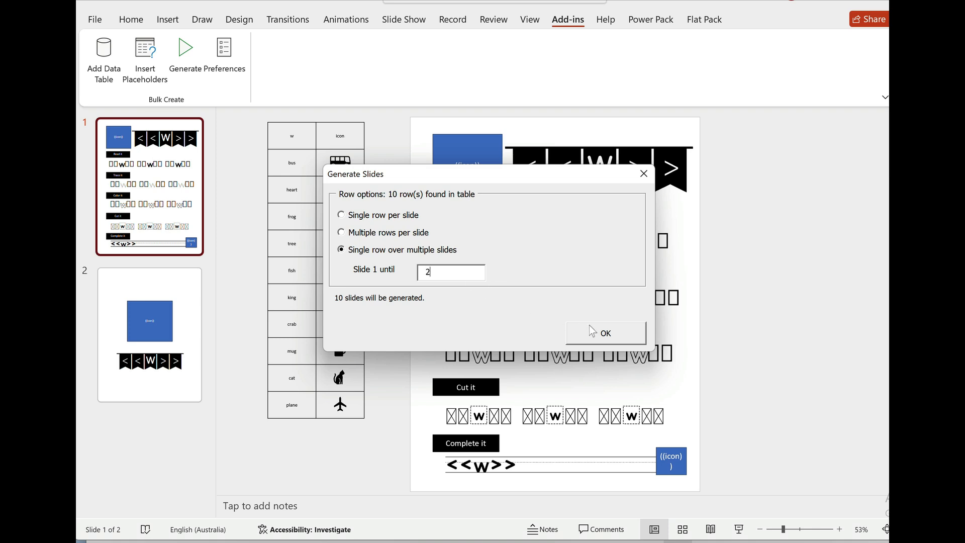
click(604, 333)
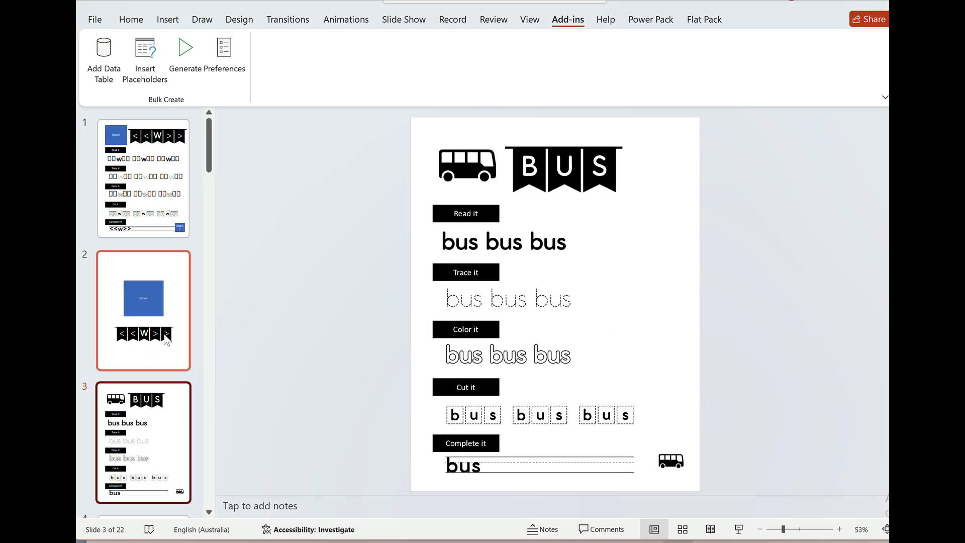
Check the heart slide, undo the generation, and insert a blank table row below plane
click(143, 434)
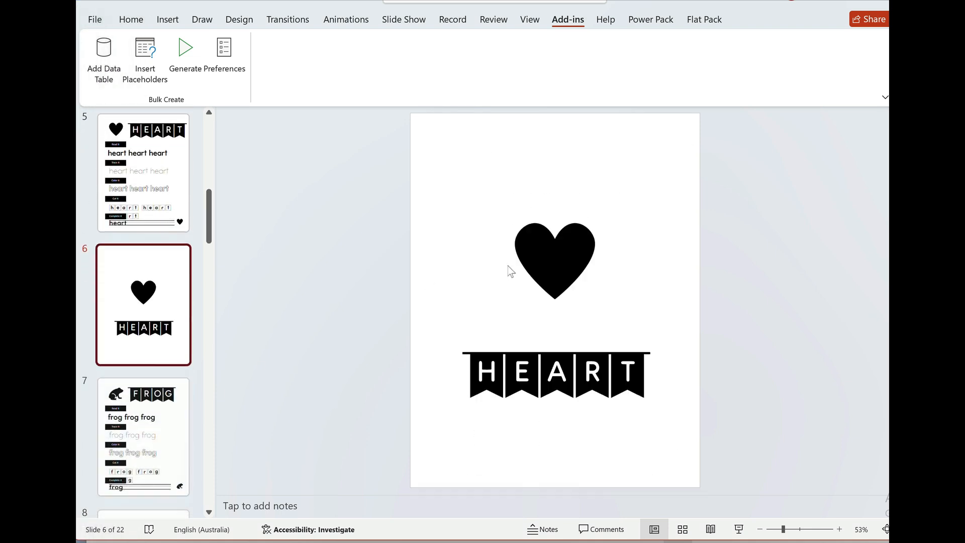
click(143, 173)
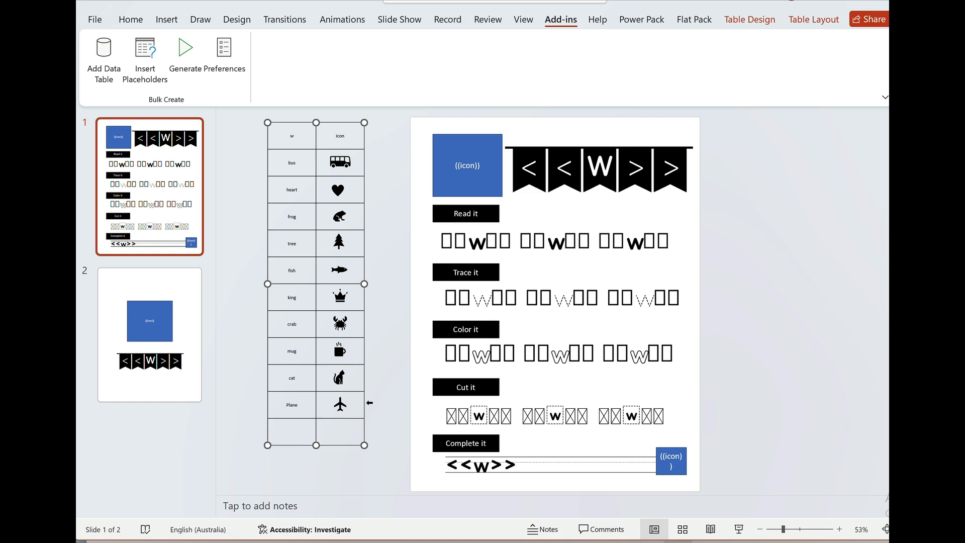
mouse_move(320, 419)
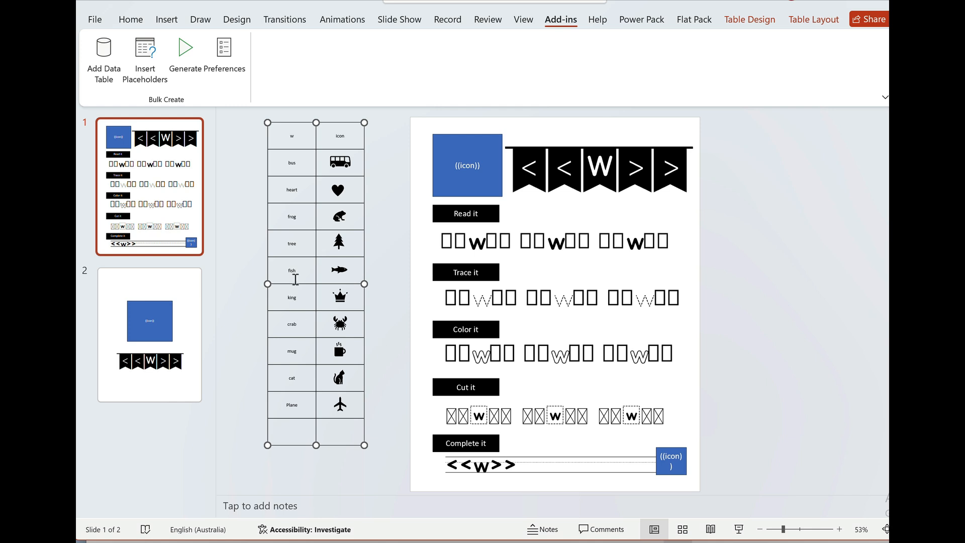
mouse_move(564, 141)
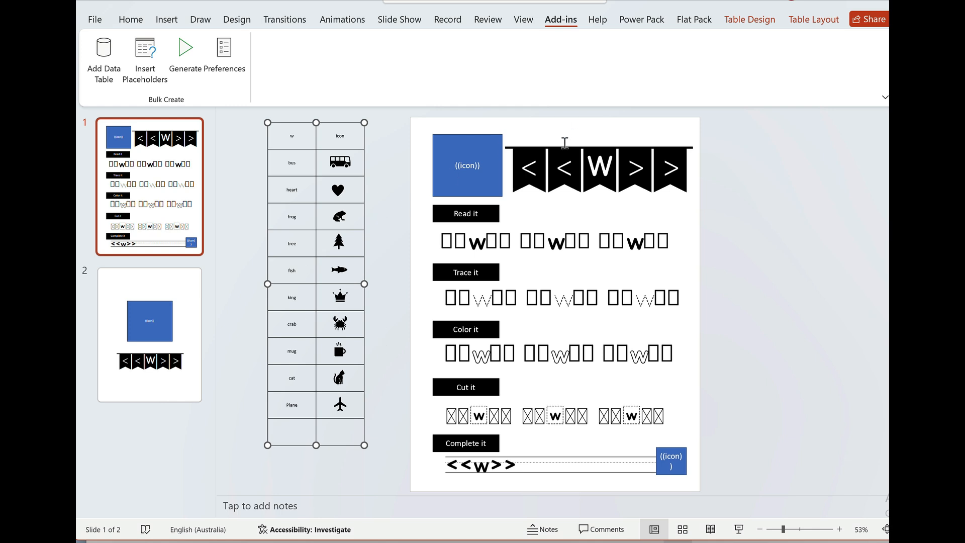